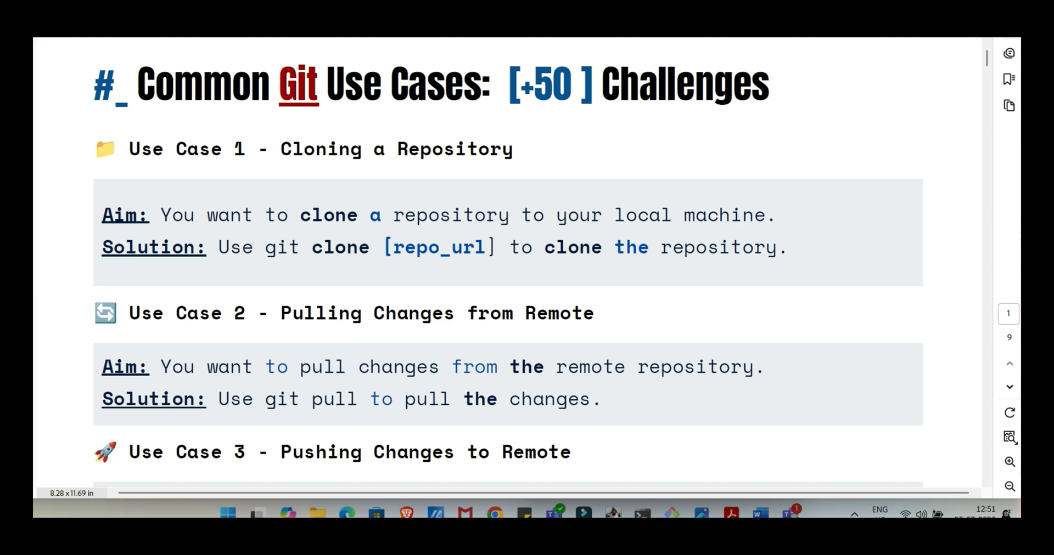
Scroll just past the title so Use Cases 1–3, up to pushing changes to remote, are visible.
scroll(down, 3)
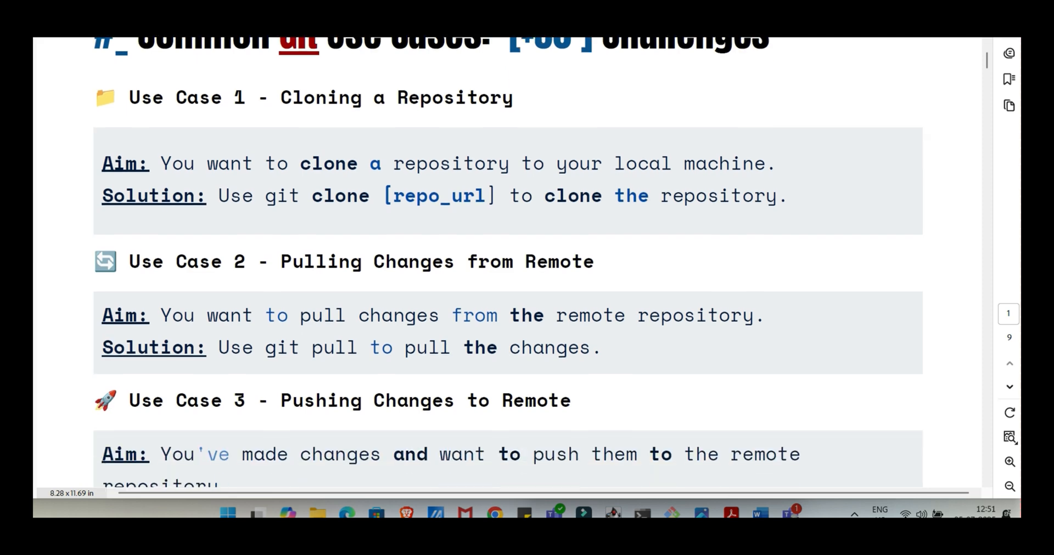
scroll(up, 3)
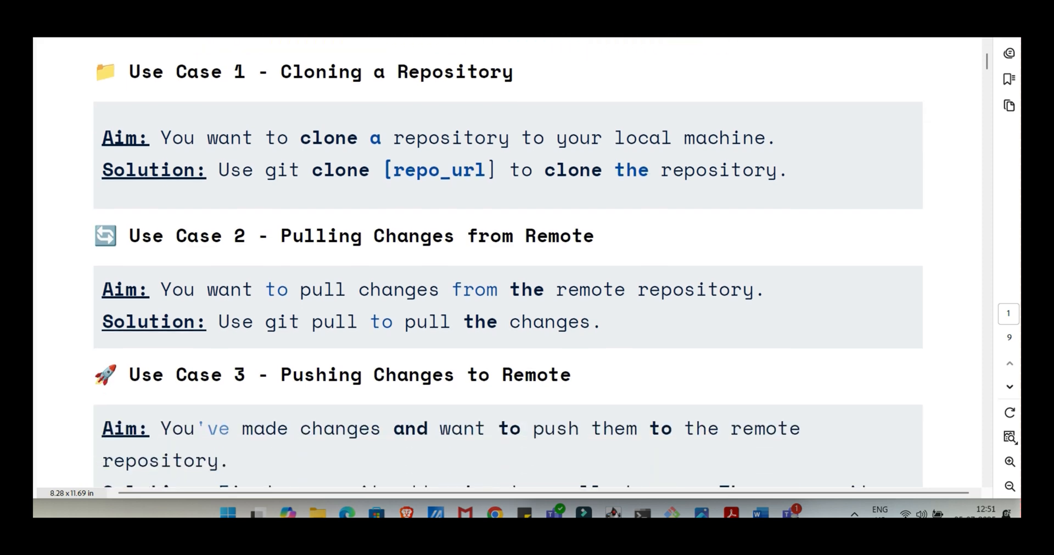
scroll(down, 3)
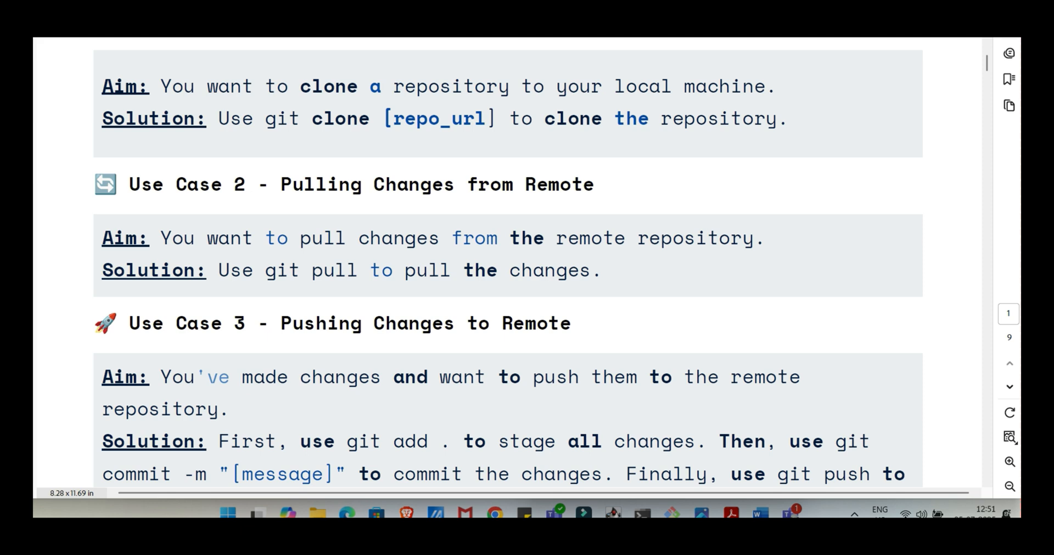
Scroll down to show Use Case 4 on syncing a fork in full, with the Use Case 5 heading below.
scroll(down, 3)
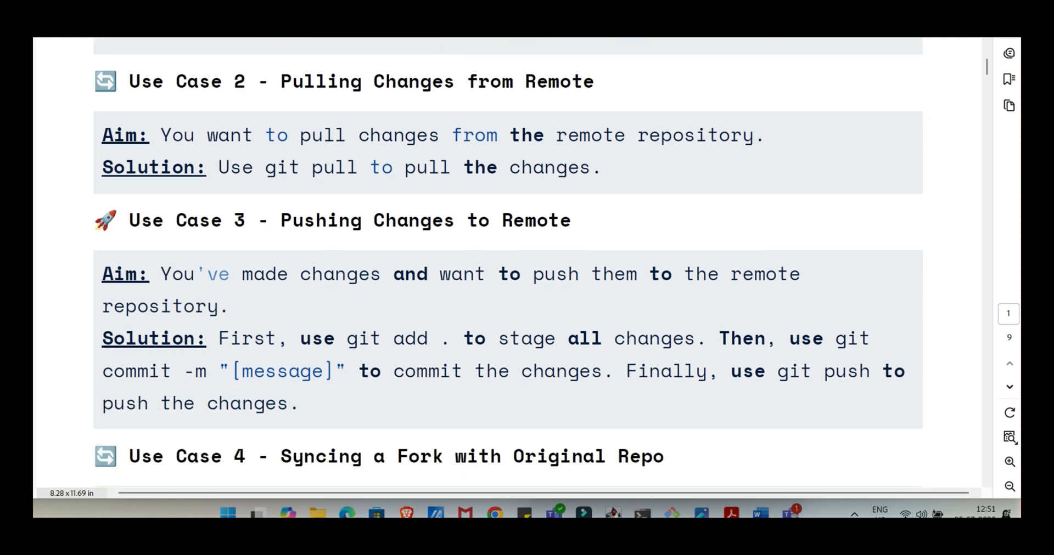
scroll(down, 3)
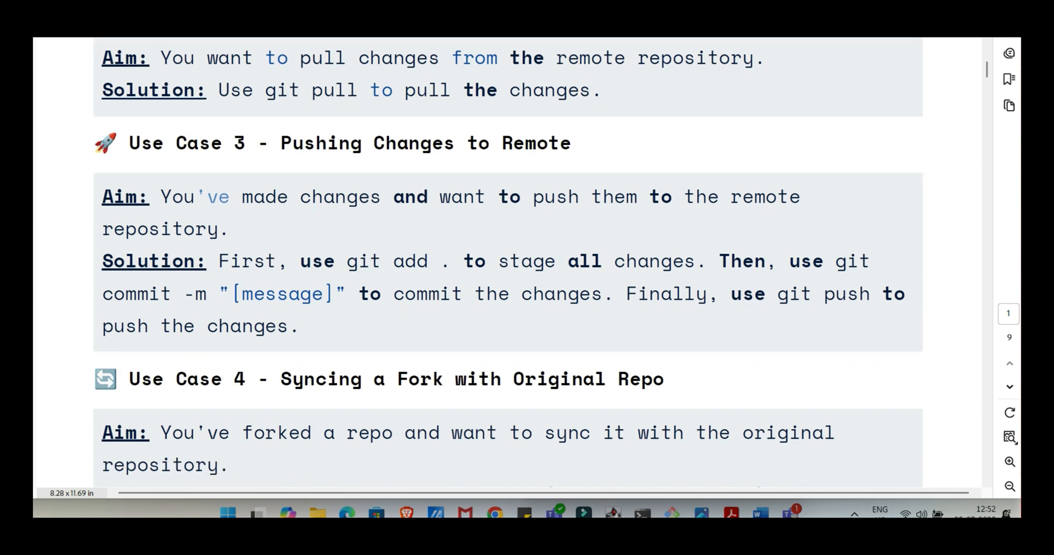
scroll(down, 3)
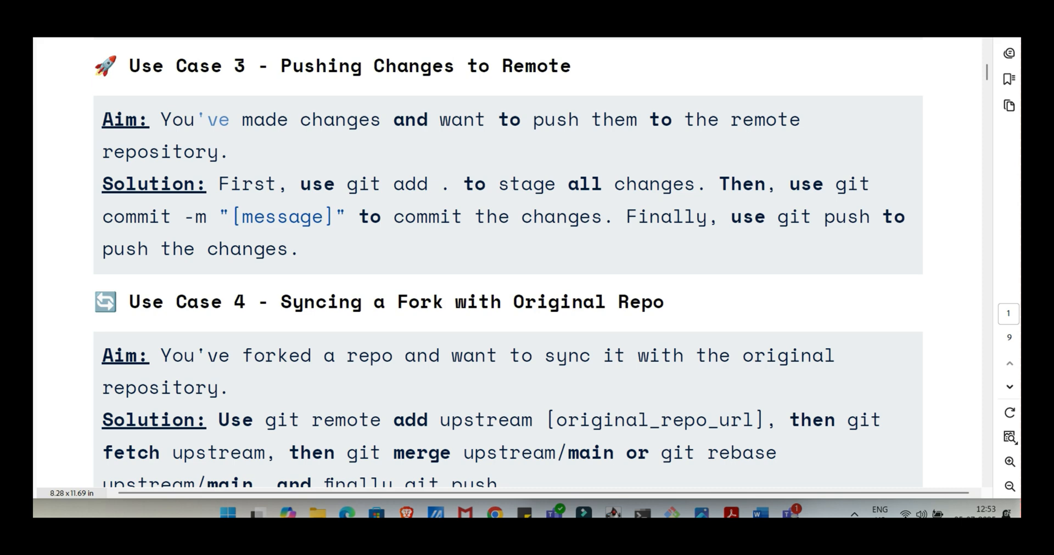
scroll(up, 3)
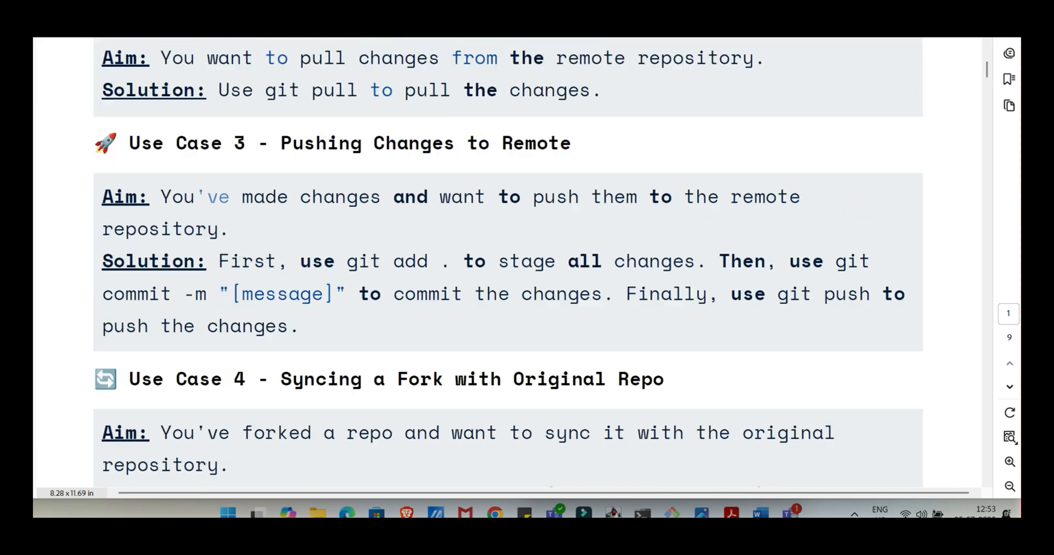
scroll(up, 3)
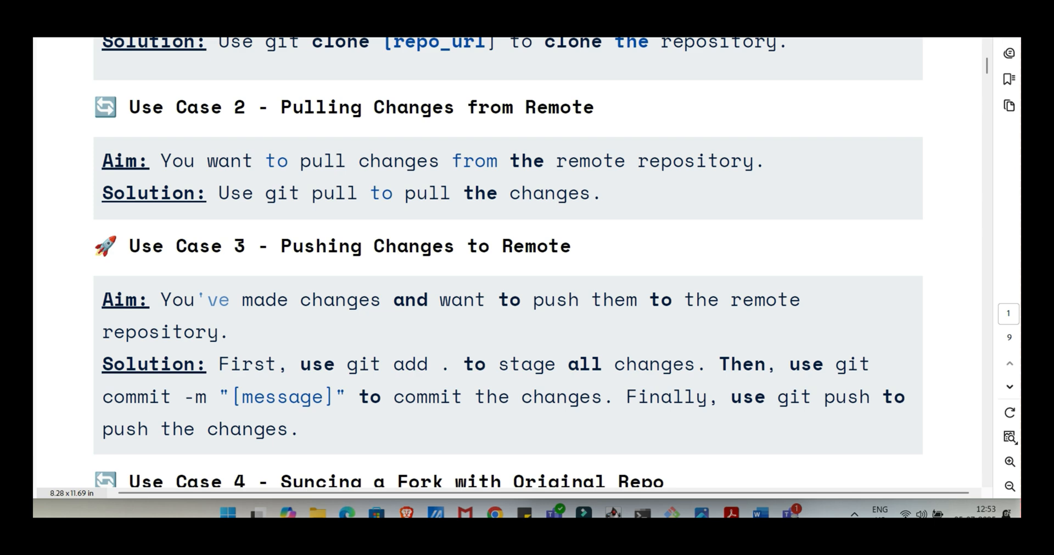
scroll(down, 3)
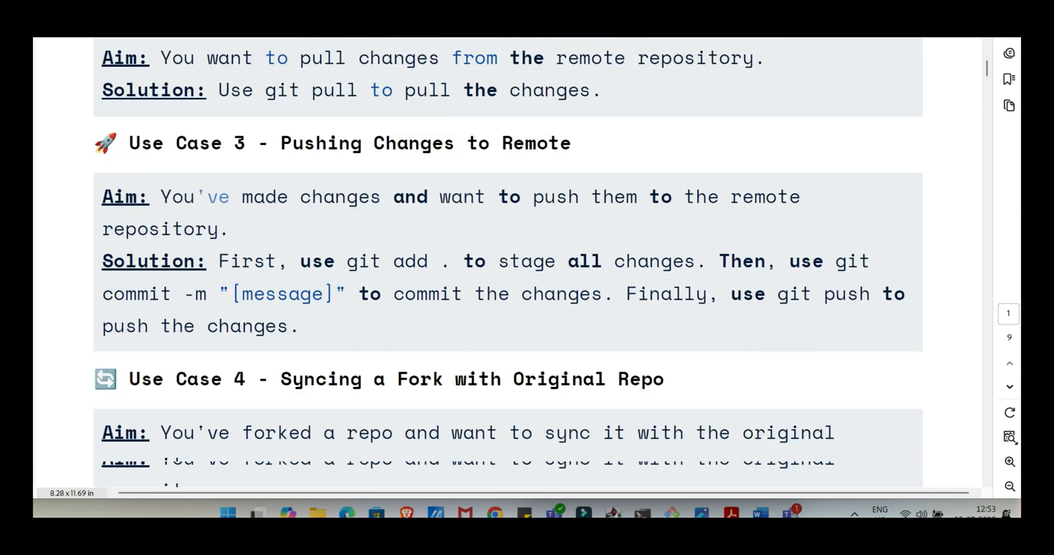
scroll(down, 3)
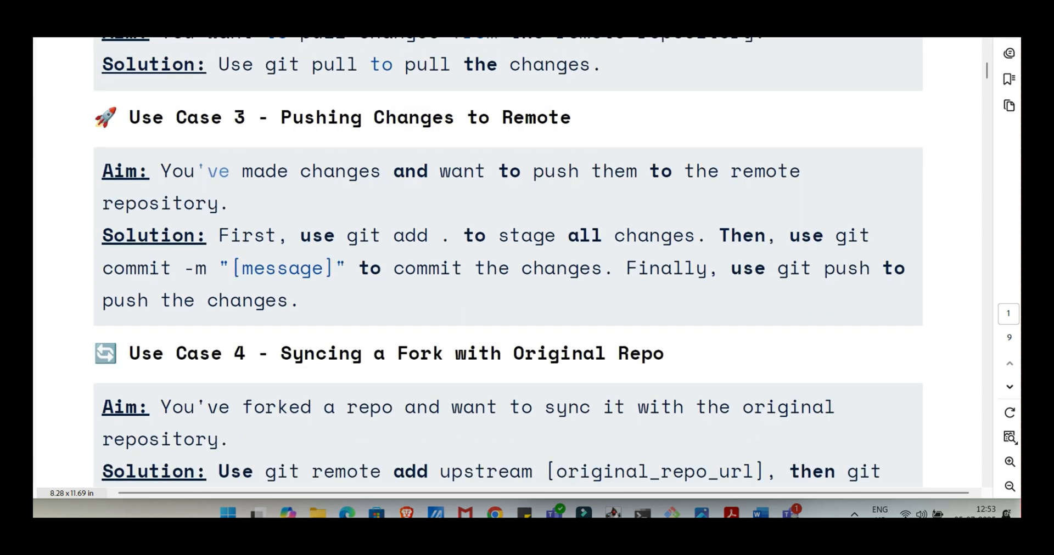
scroll(down, 3)
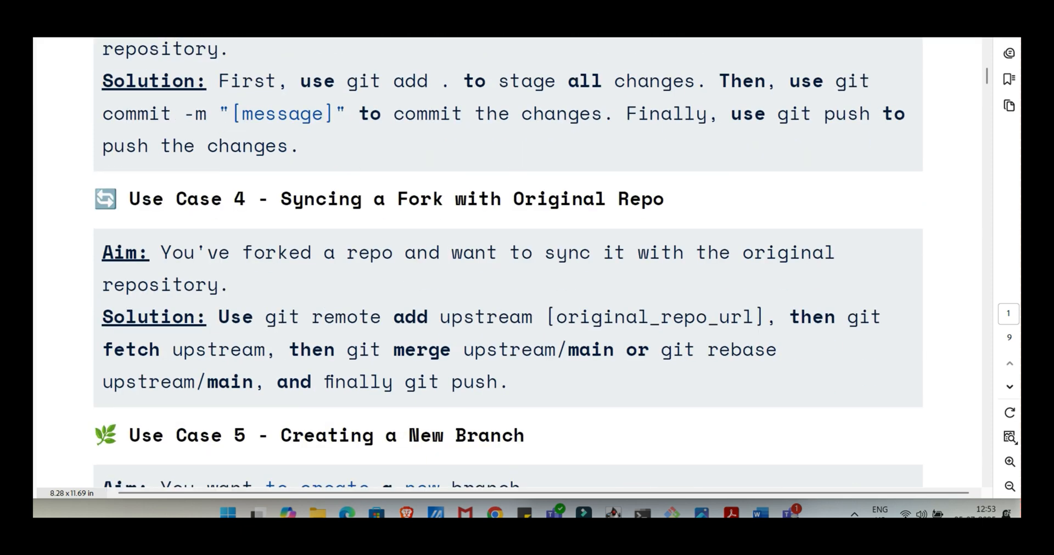
Scroll past page 1 onto page 2 to show Use Cases 7, 8 and 9 on undoing commits.
scroll(down, 3)
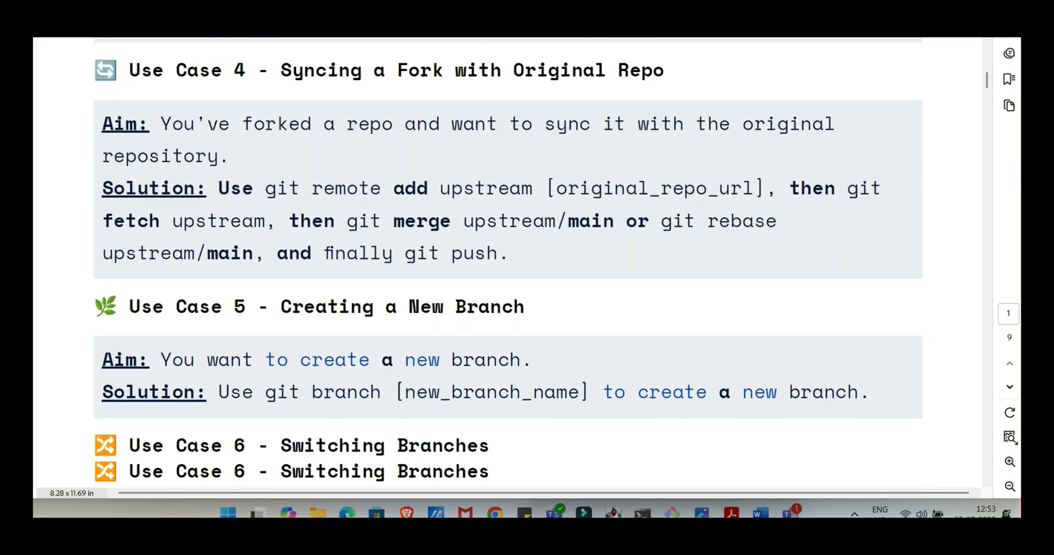
scroll(down, 3)
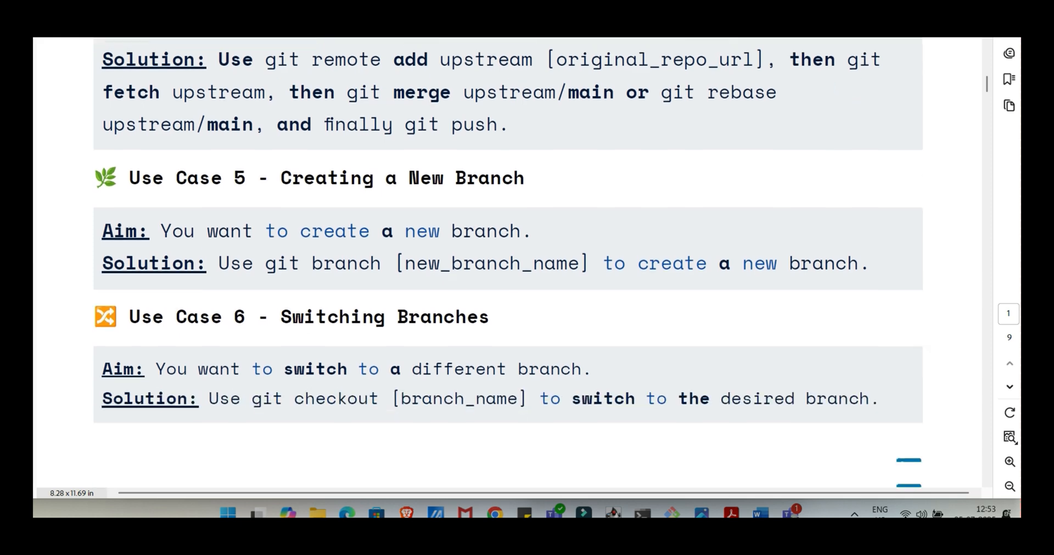
scroll(down, 3)
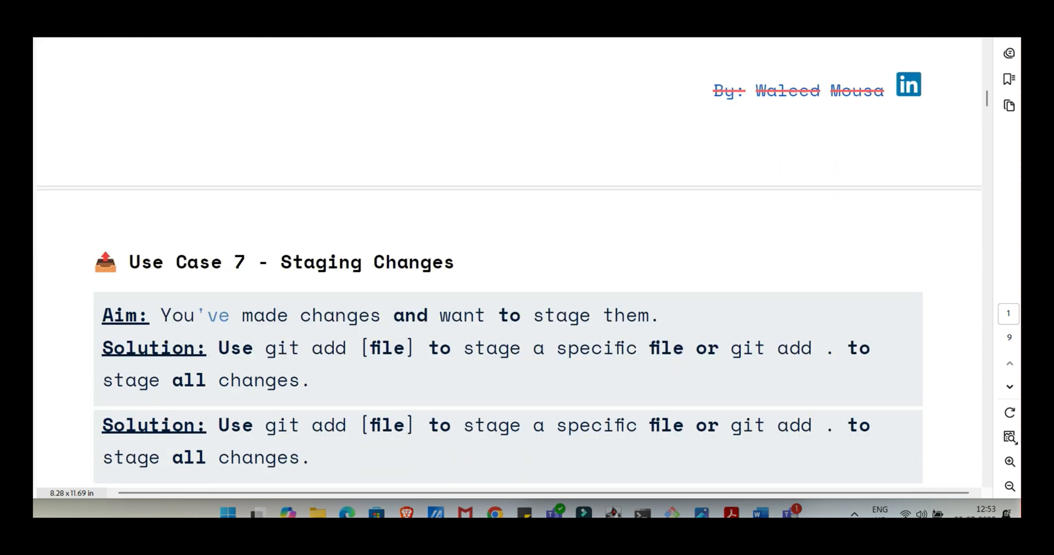
scroll(down, 3)
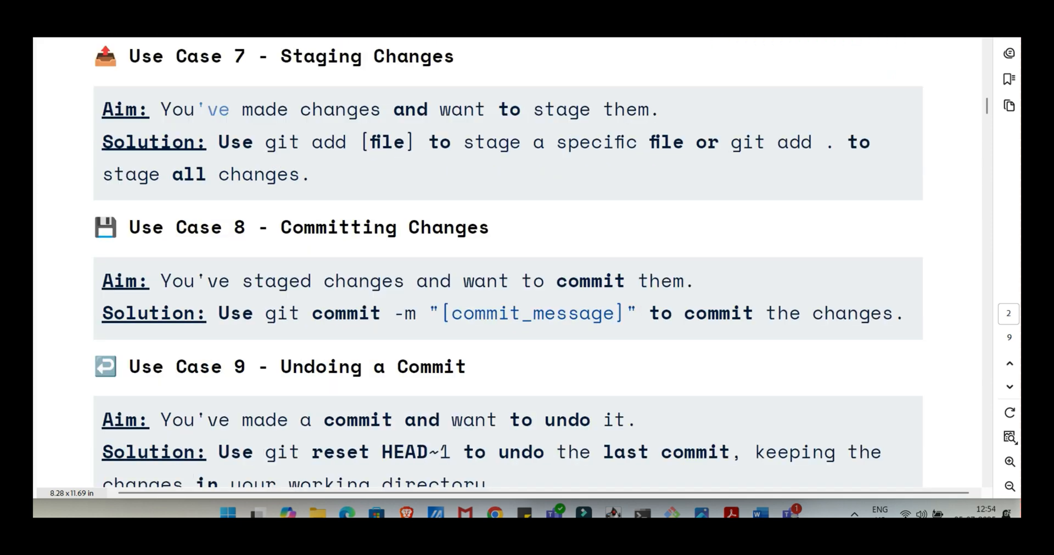
scroll(up, 3)
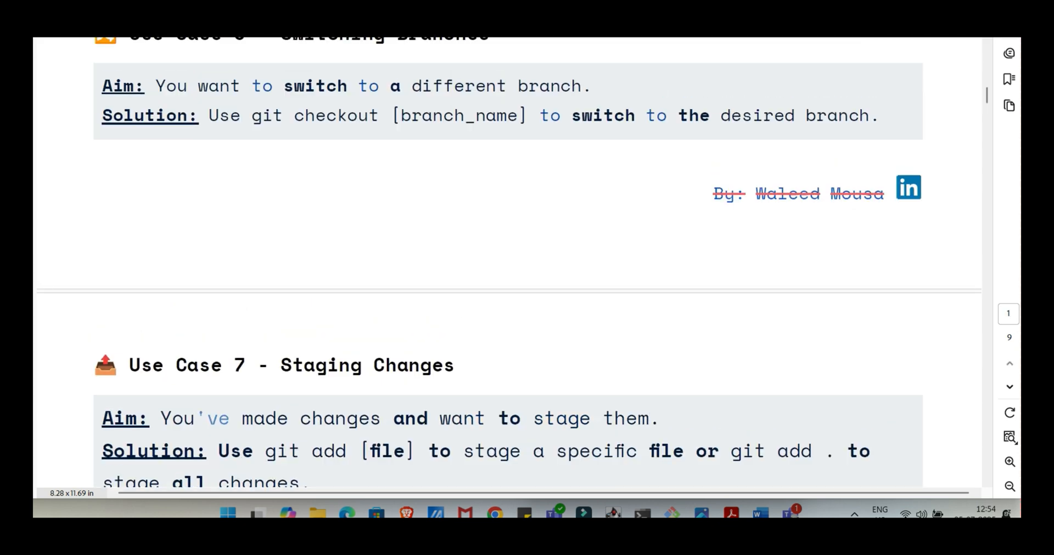
scroll(up, 3)
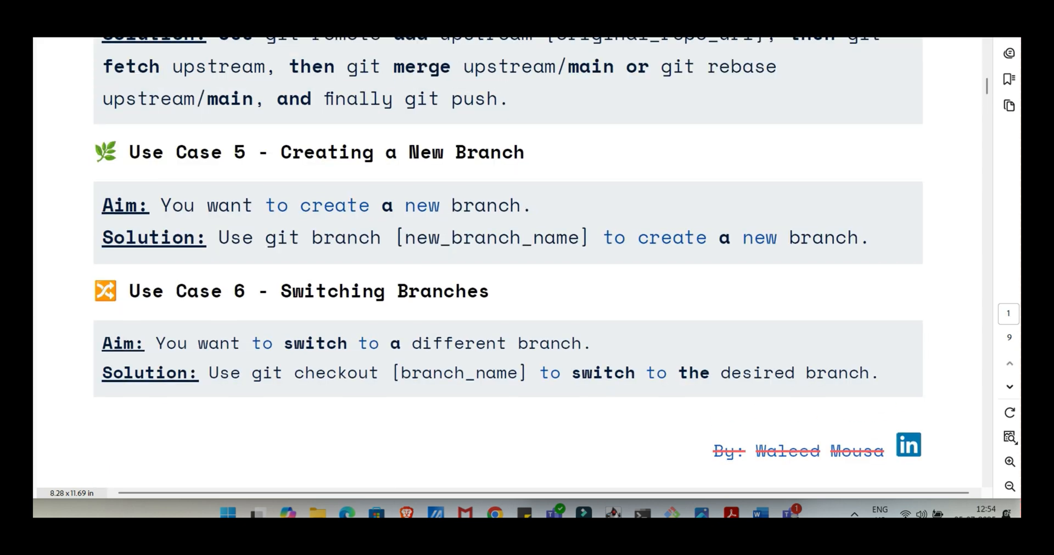
scroll(down, 3)
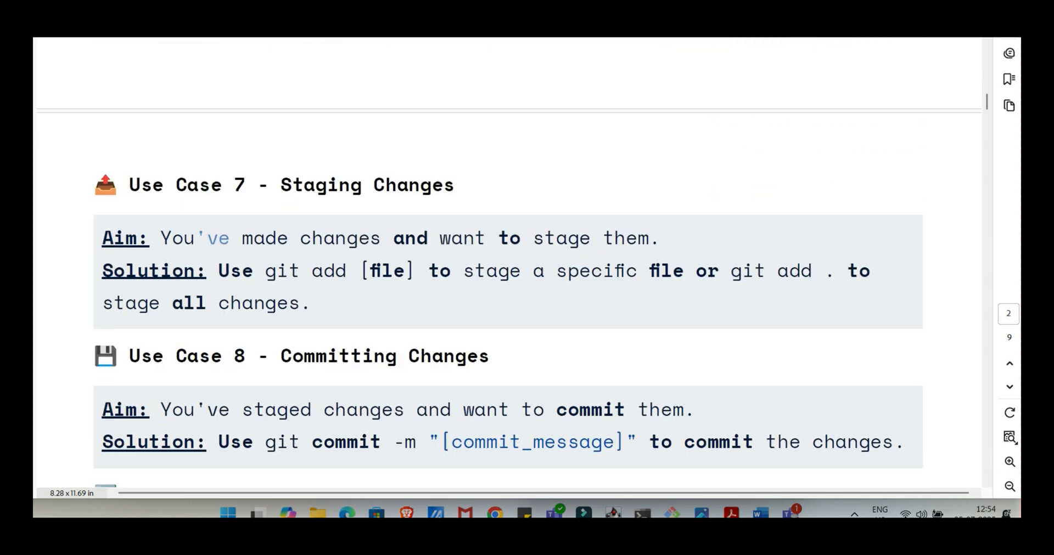
scroll(down, 3)
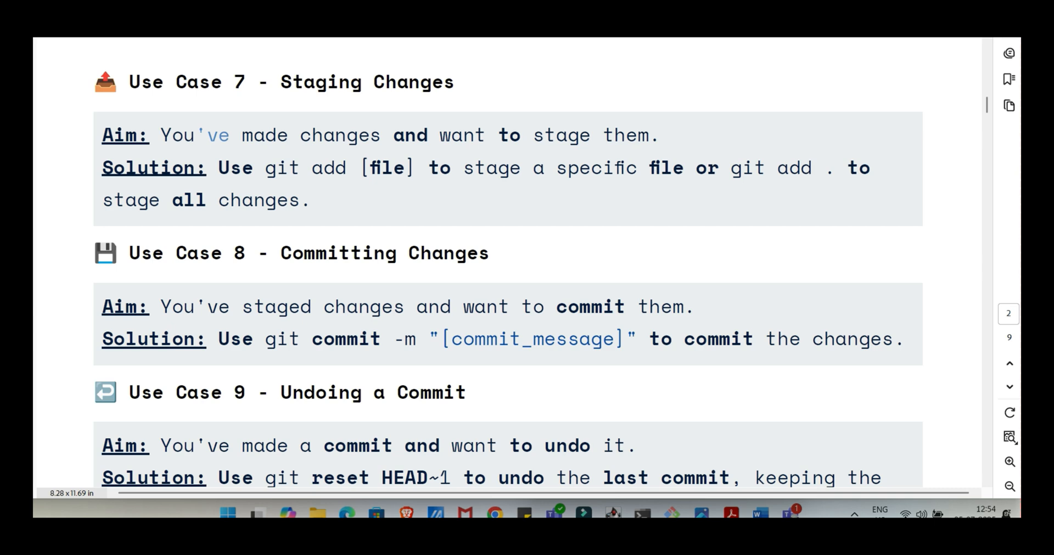
Scroll back to the bottom of page 1 showing Use Cases 5 and 6 on branches and the author credit.
scroll(up, 3)
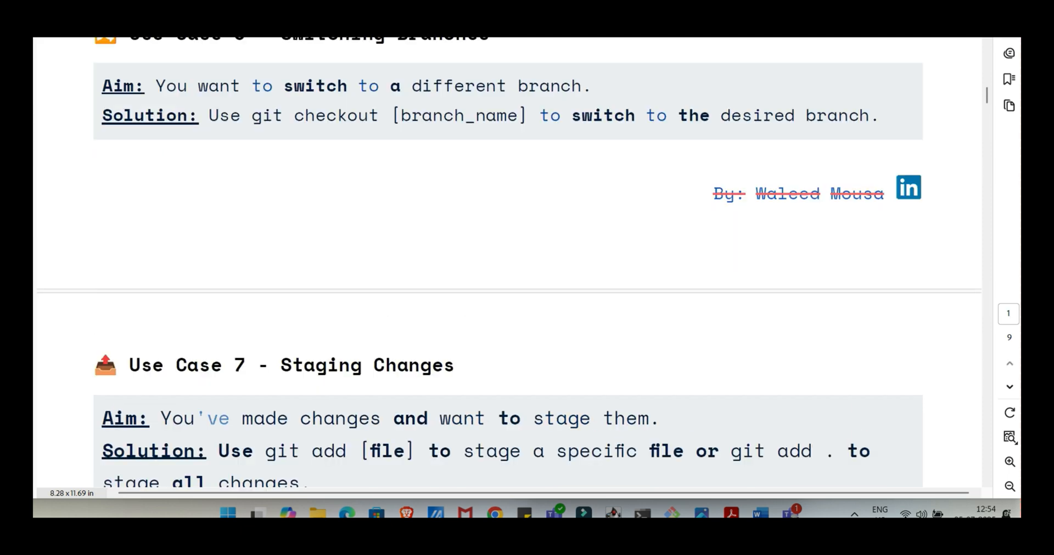
scroll(up, 3)
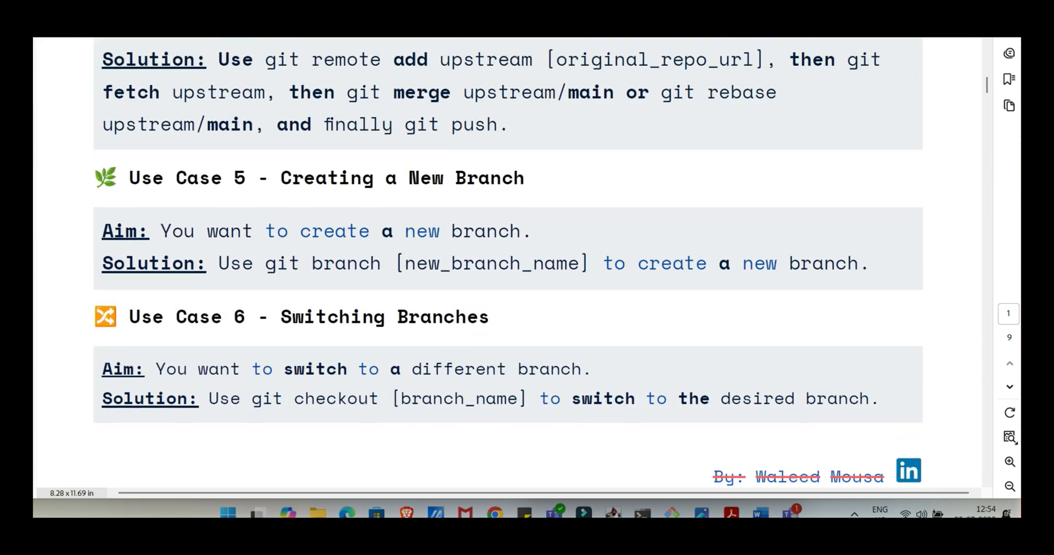
scroll(up, 3)
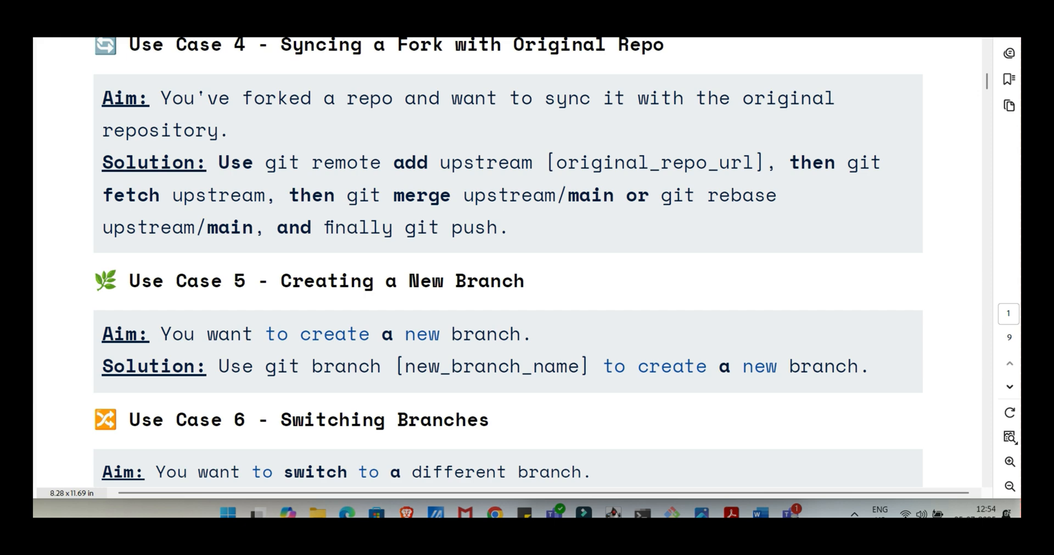
scroll(down, 3)
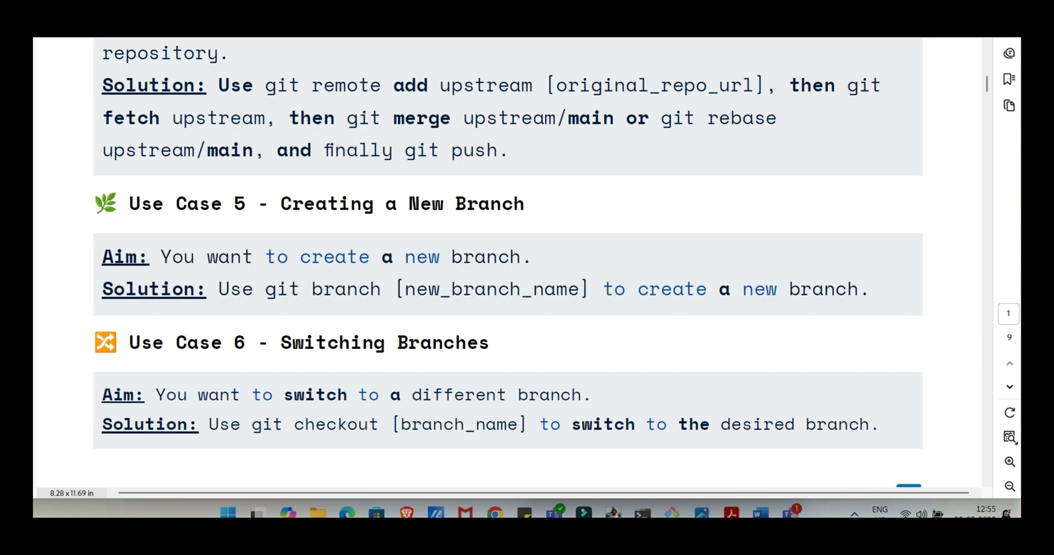
scroll(down, 3)
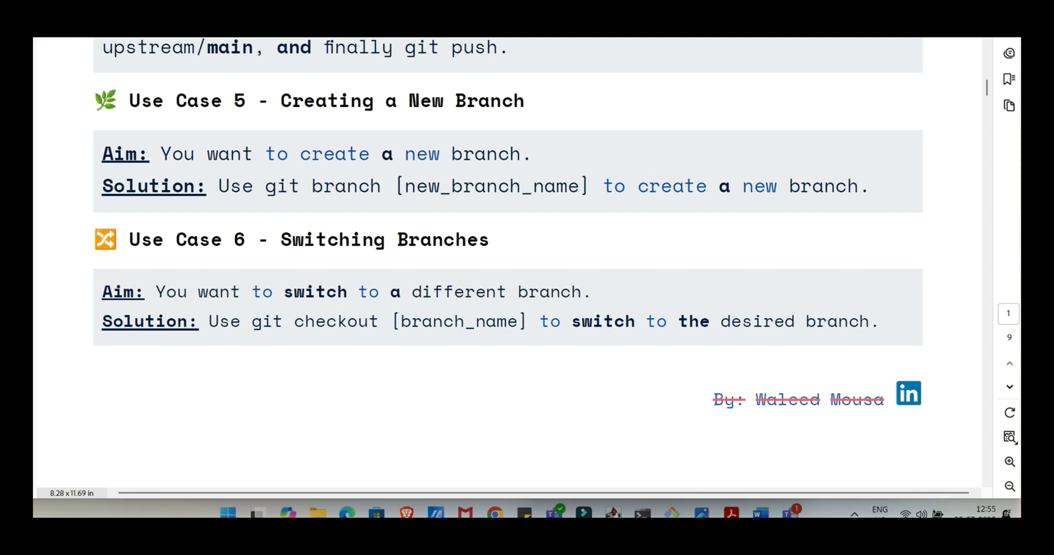
Scroll through page 2 to Use Case 10 on reverting commits and Use Case 11 on updating a branch.
scroll(down, 3)
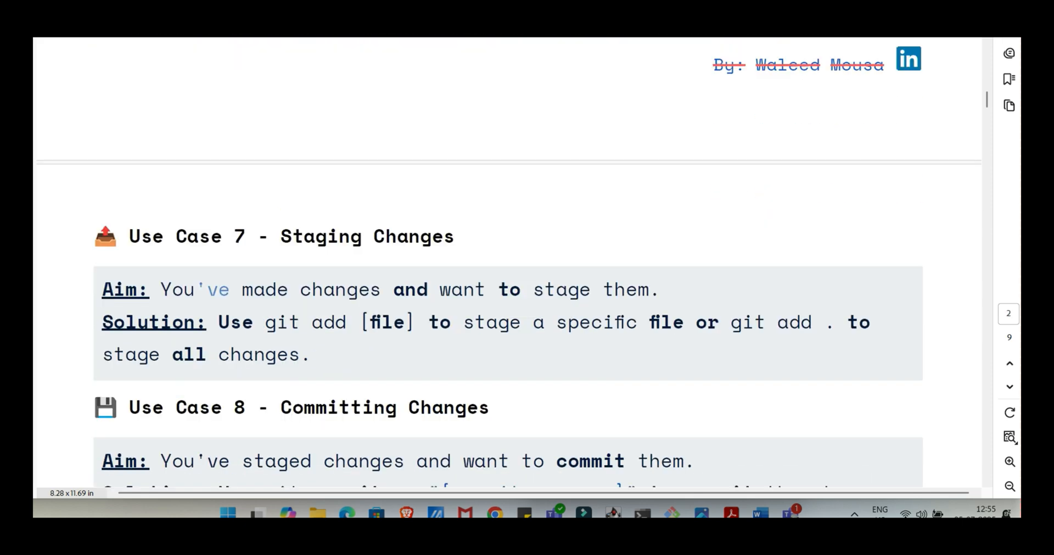
scroll(down, 3)
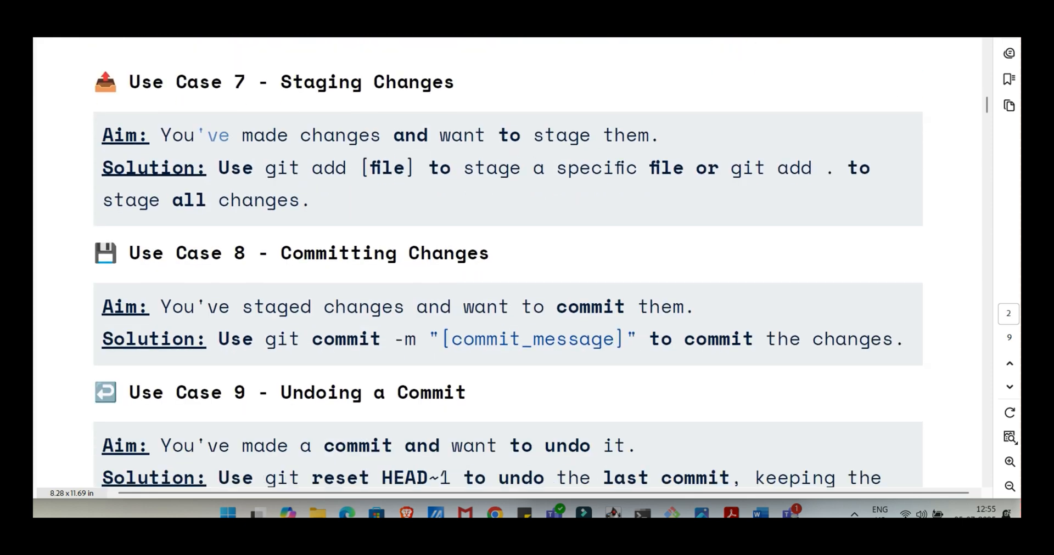
scroll(down, 3)
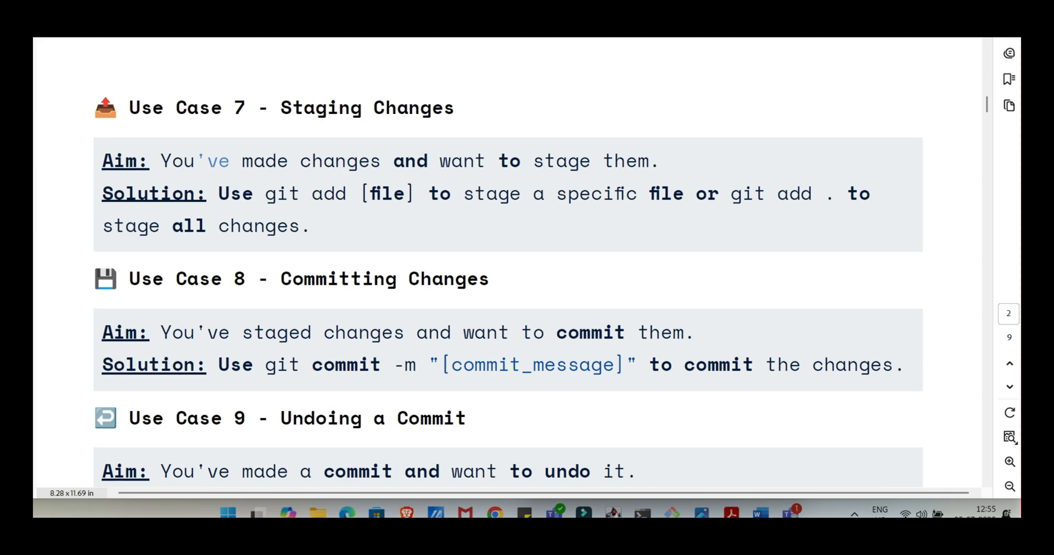
scroll(up, 3)
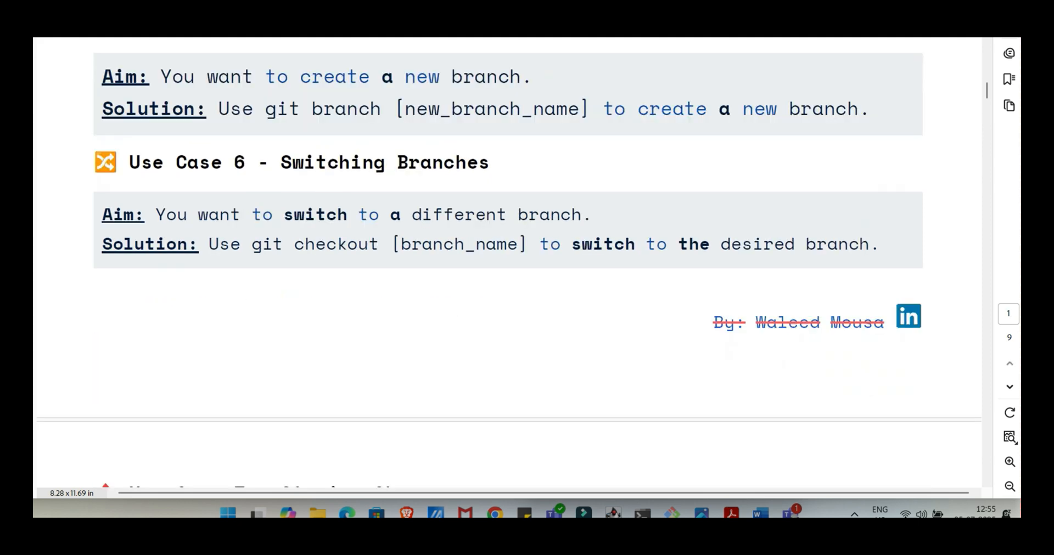
scroll(down, 3)
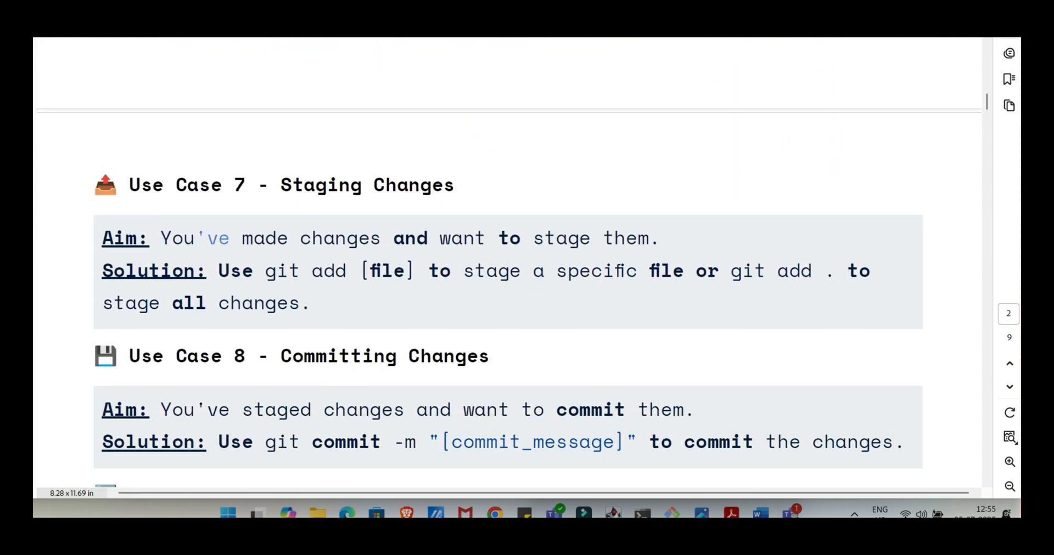
scroll(down, 3)
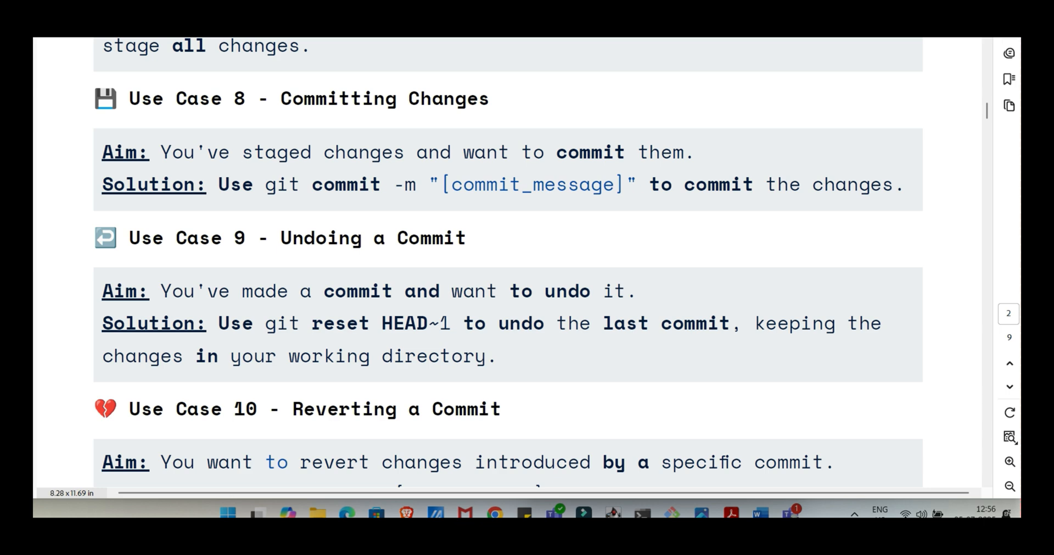
scroll(up, 3)
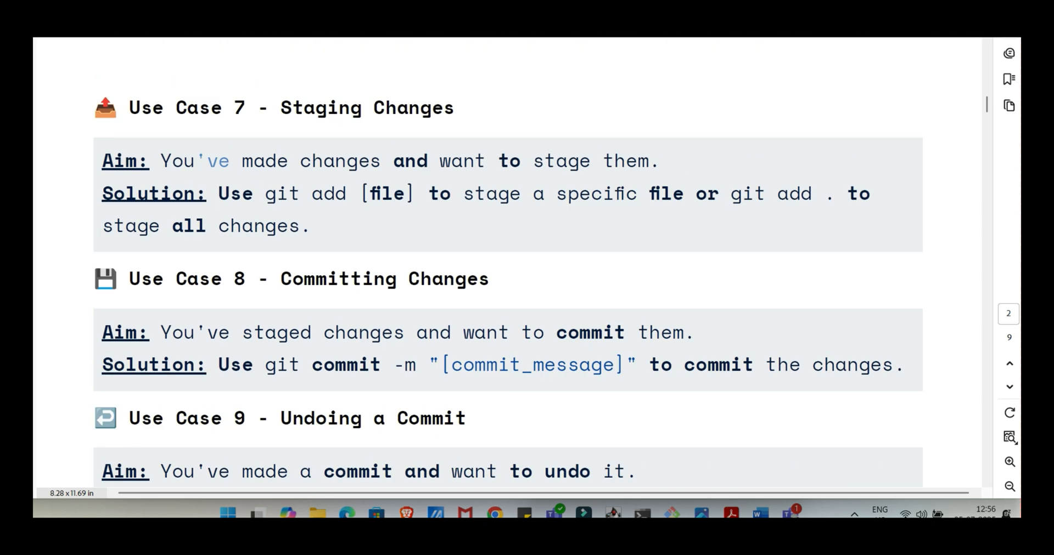
scroll(down, 3)
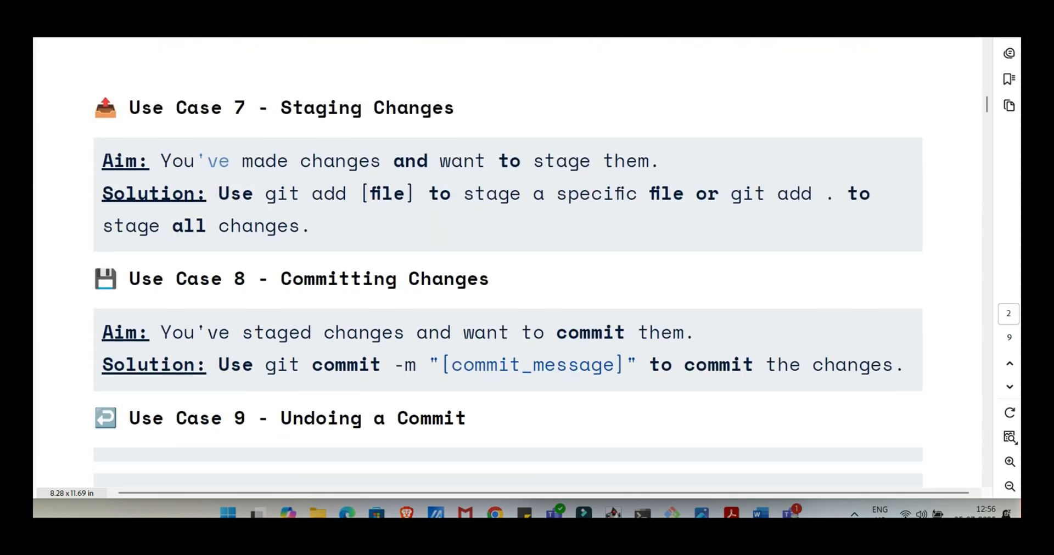
scroll(down, 3)
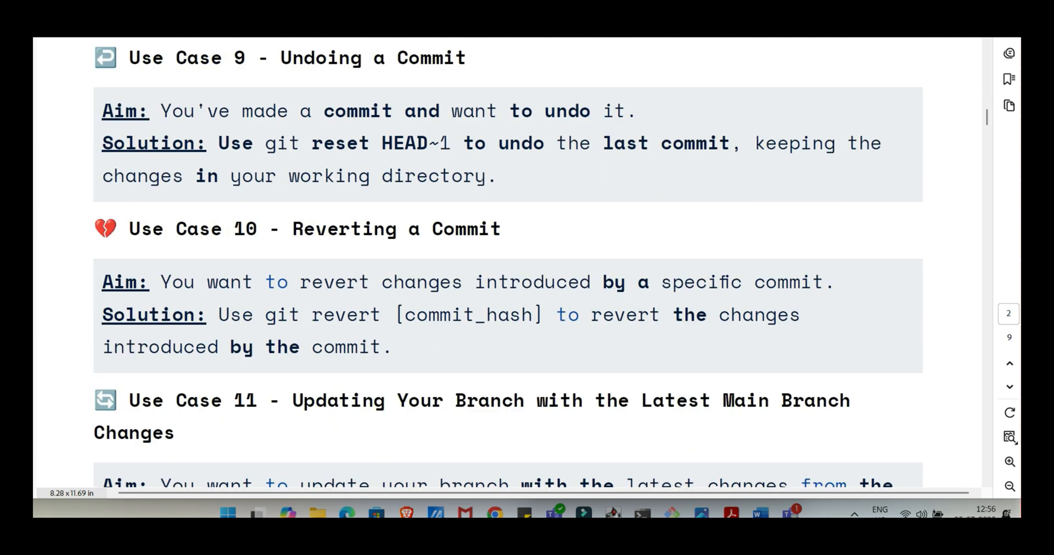
scroll(down, 3)
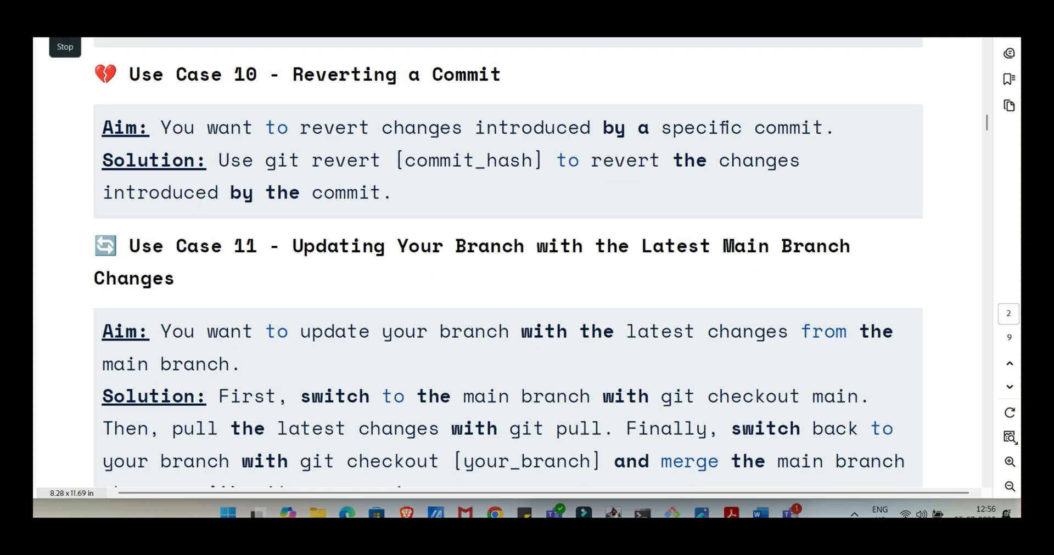
Scroll ahead through the document, then settle on page 3 showing Use Cases 14 and 15.
scroll(down, 3)
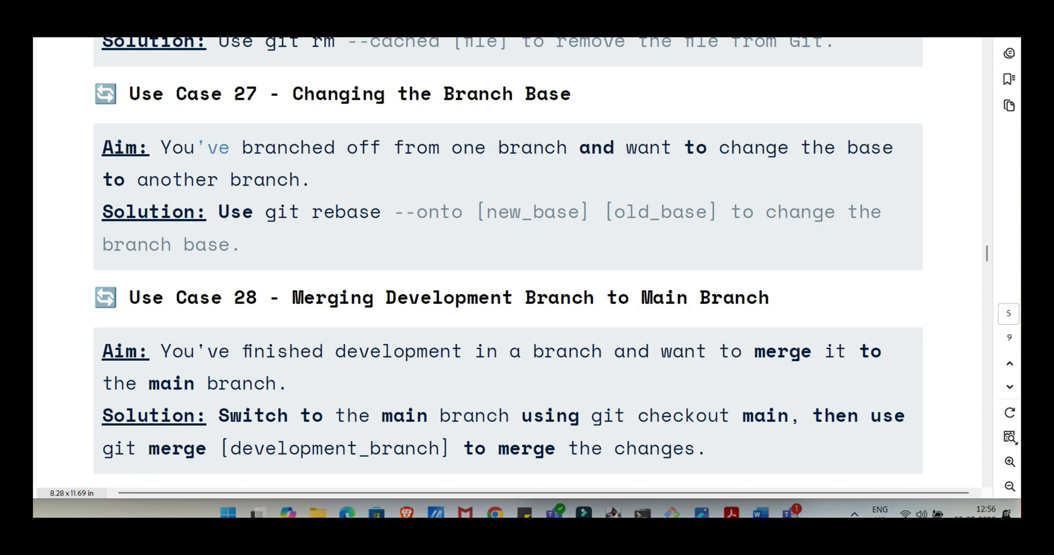
scroll(down, 3)
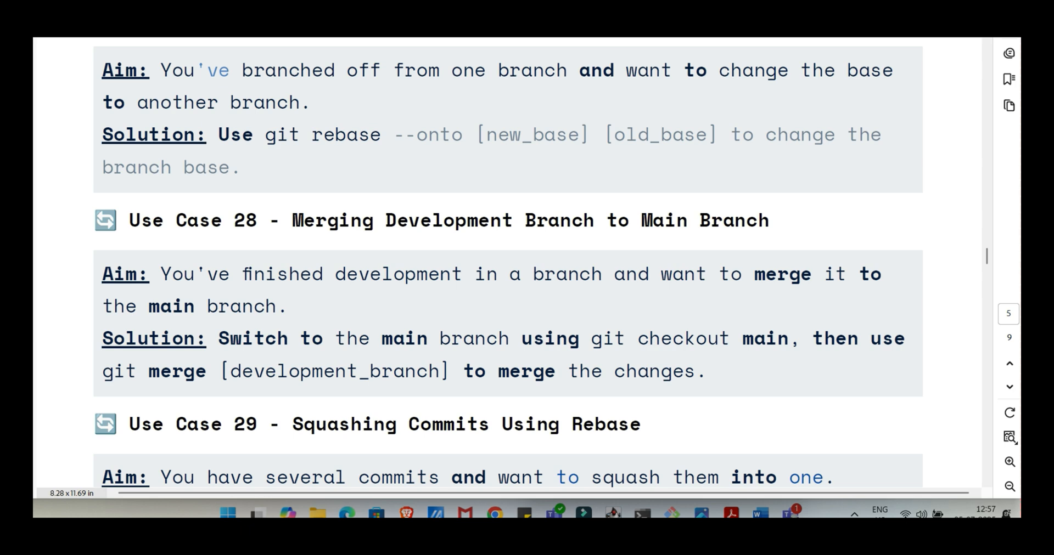
scroll(up, 3)
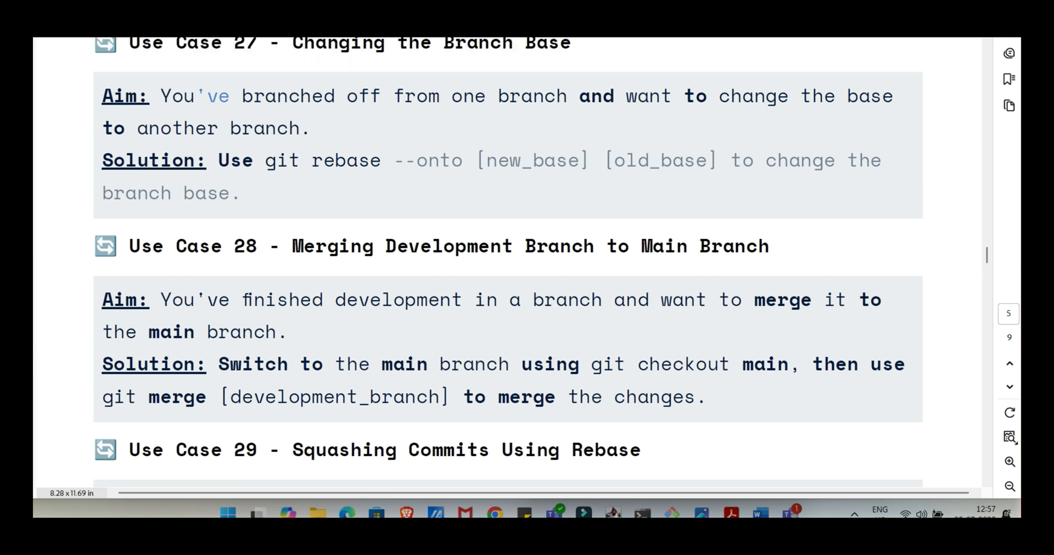
scroll(down, 3)
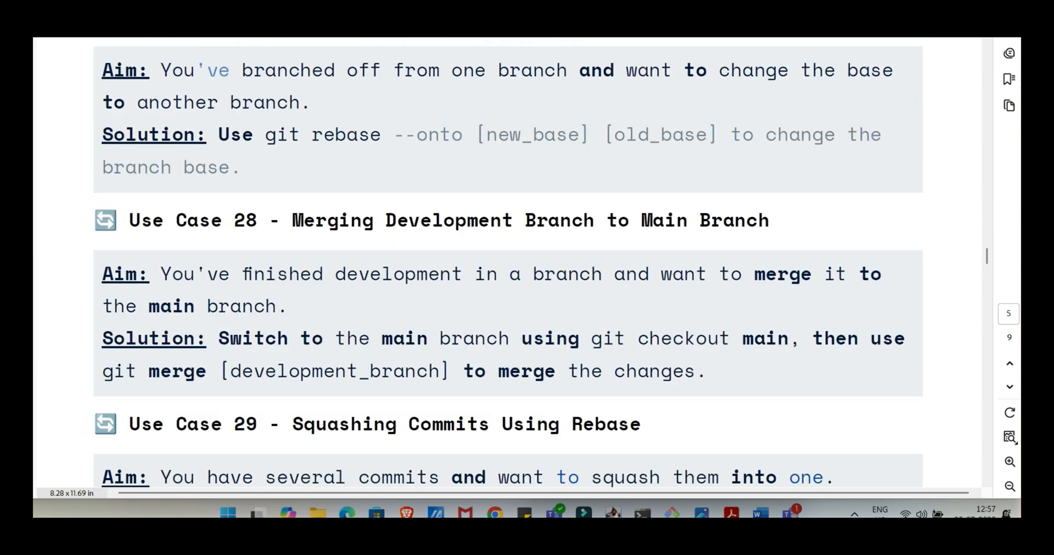
scroll(down, 3)
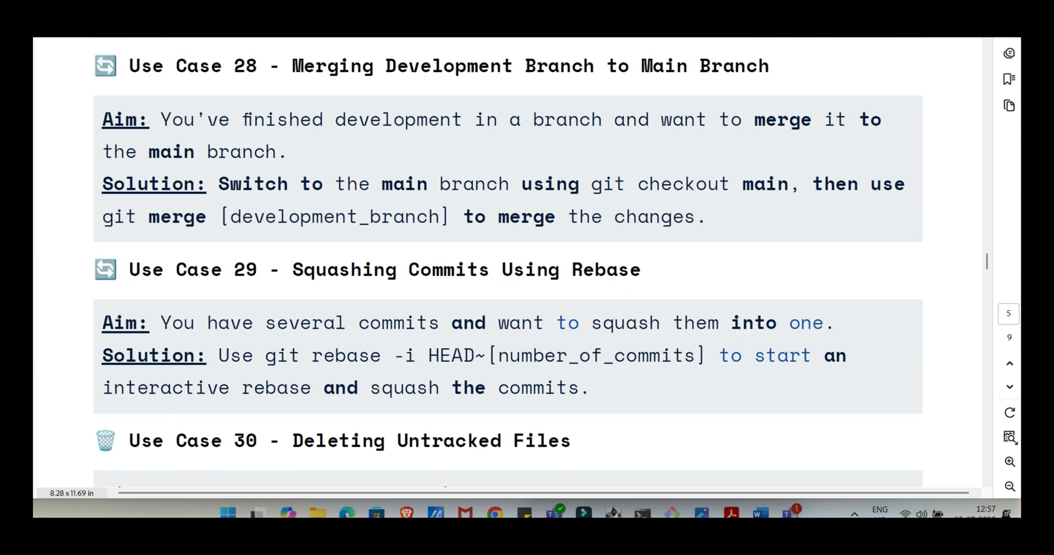
scroll(down, 3)
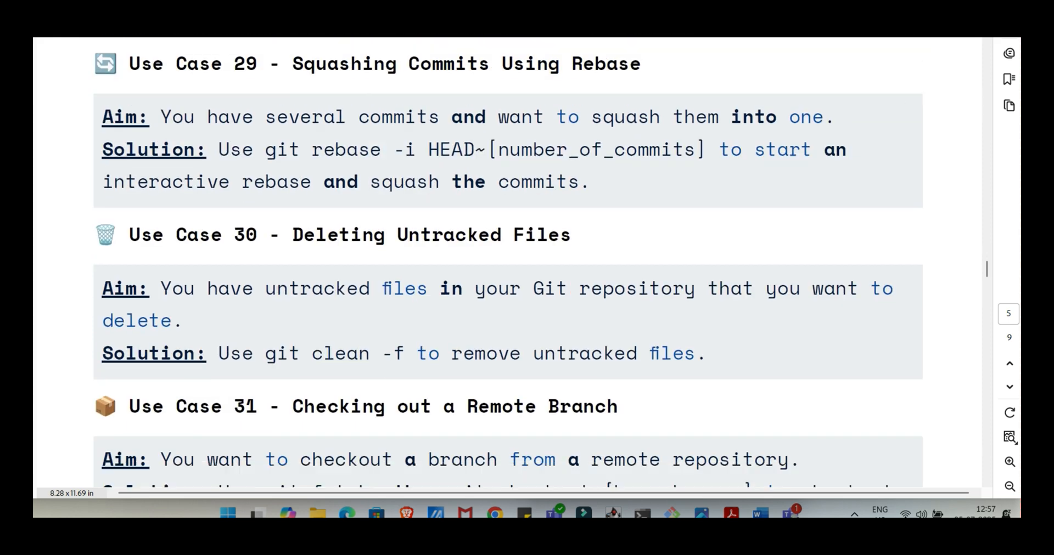
scroll(down, 3)
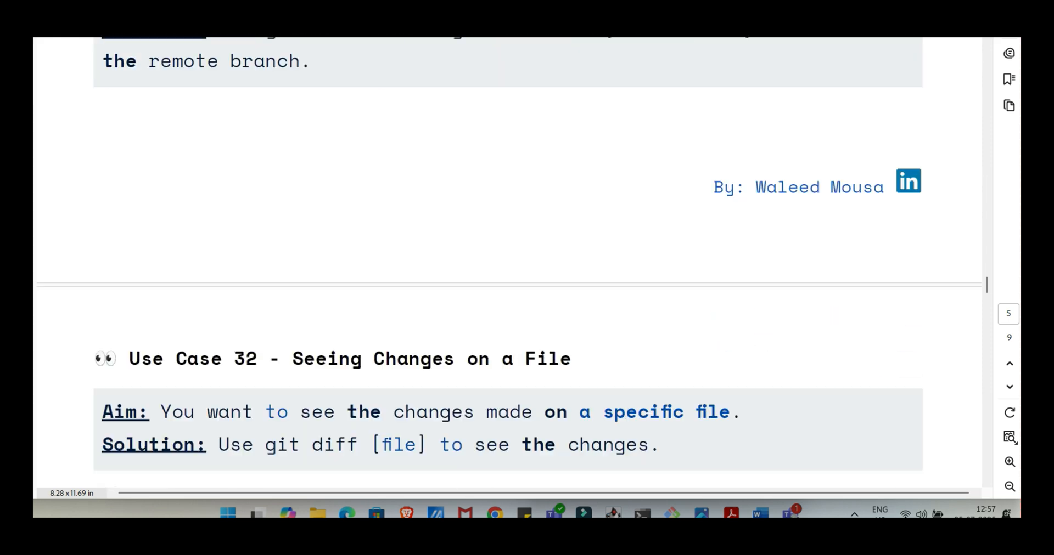
scroll(down, 3)
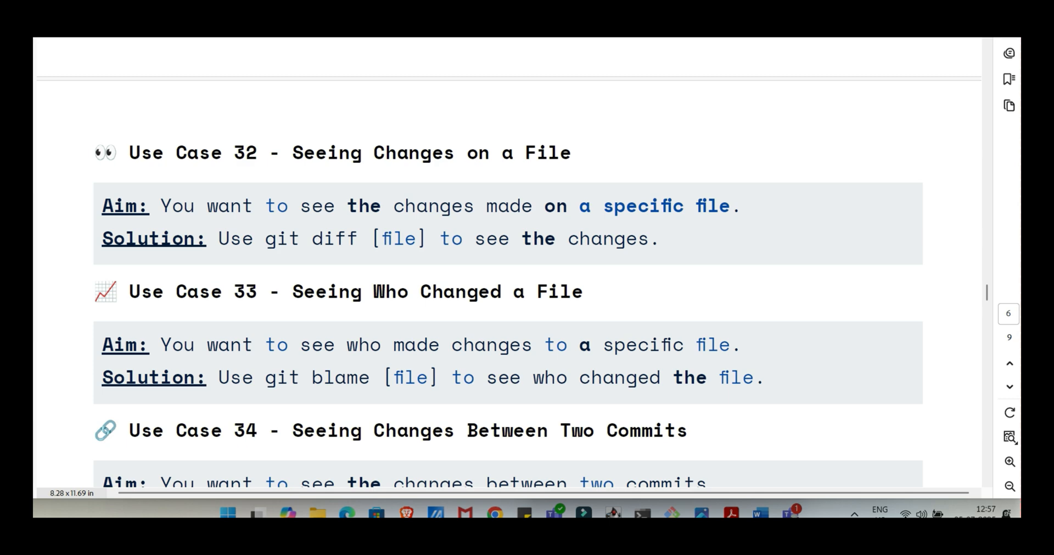
scroll(up, 3)
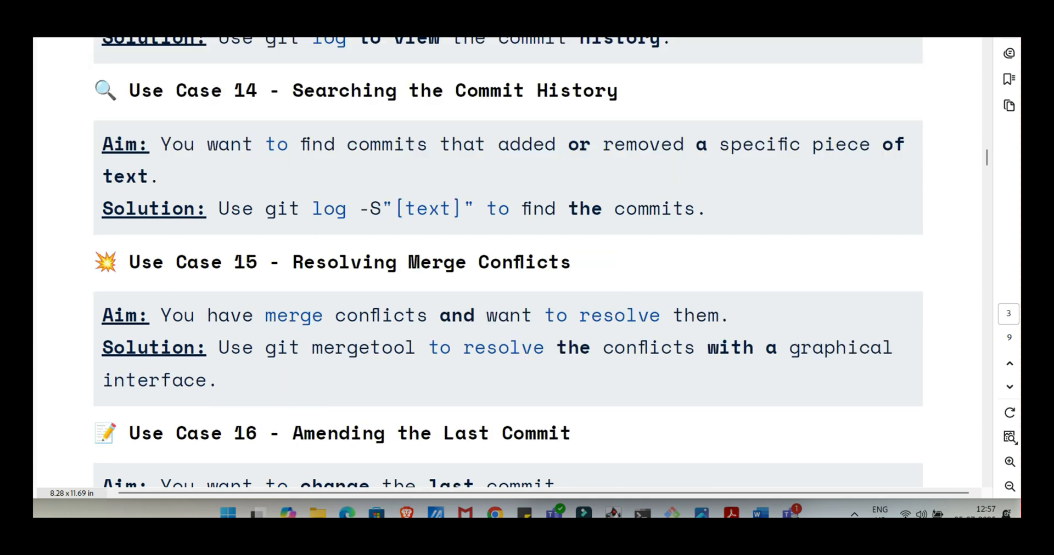
Scroll through the PDF as far as page 4 and return to page 2's Use Cases 9 and 10.
scroll(down, 3)
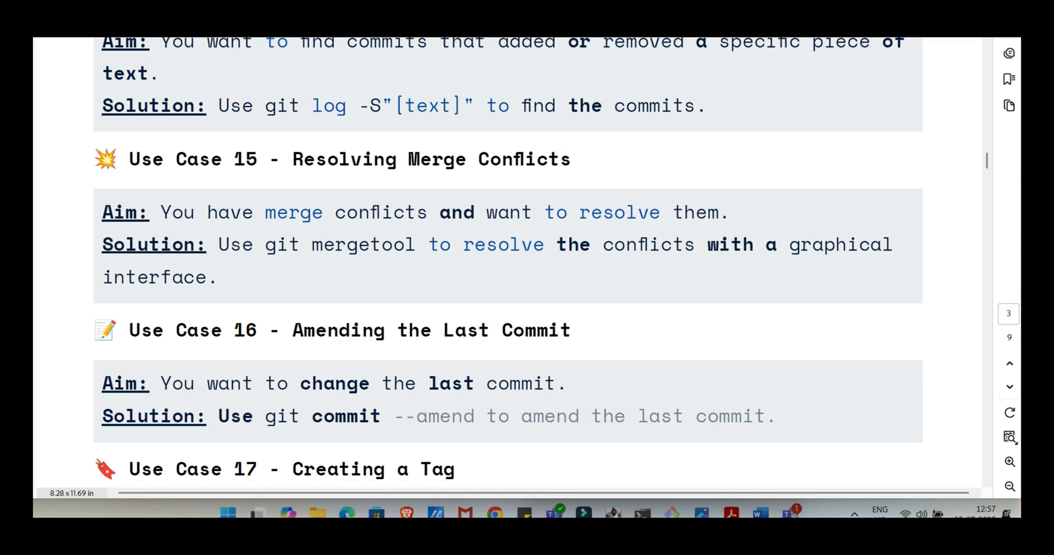
scroll(down, 3)
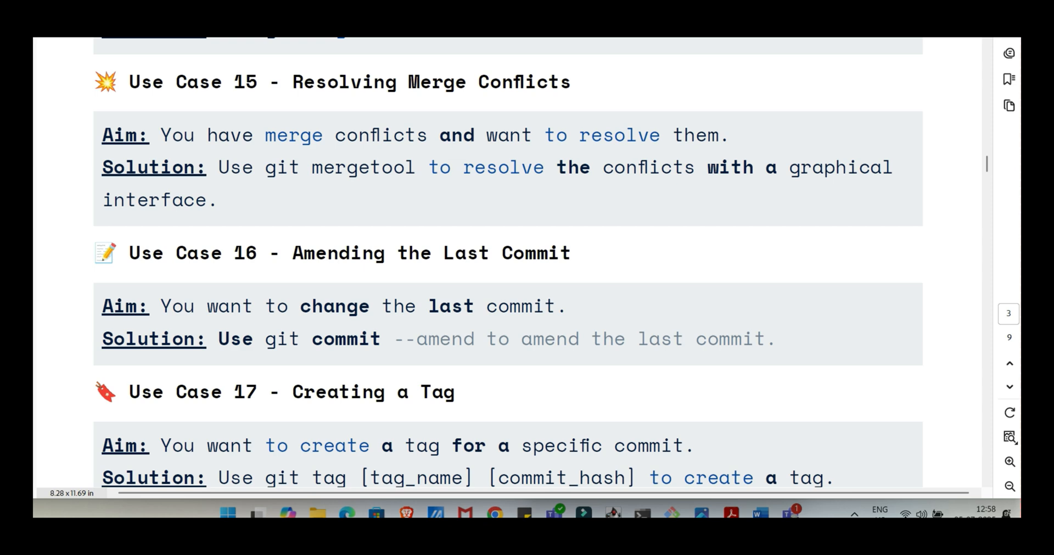
scroll(up, 3)
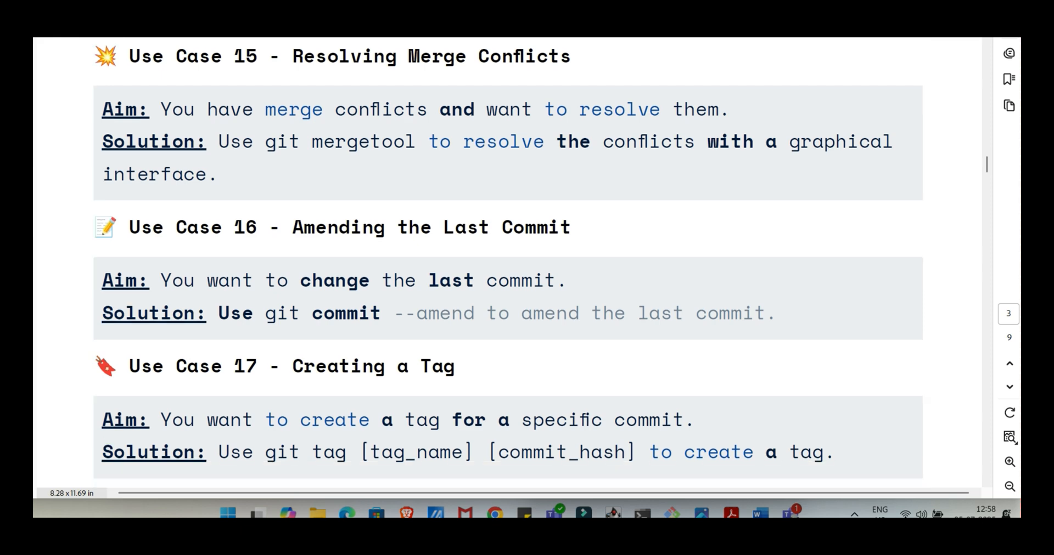
scroll(down, 3)
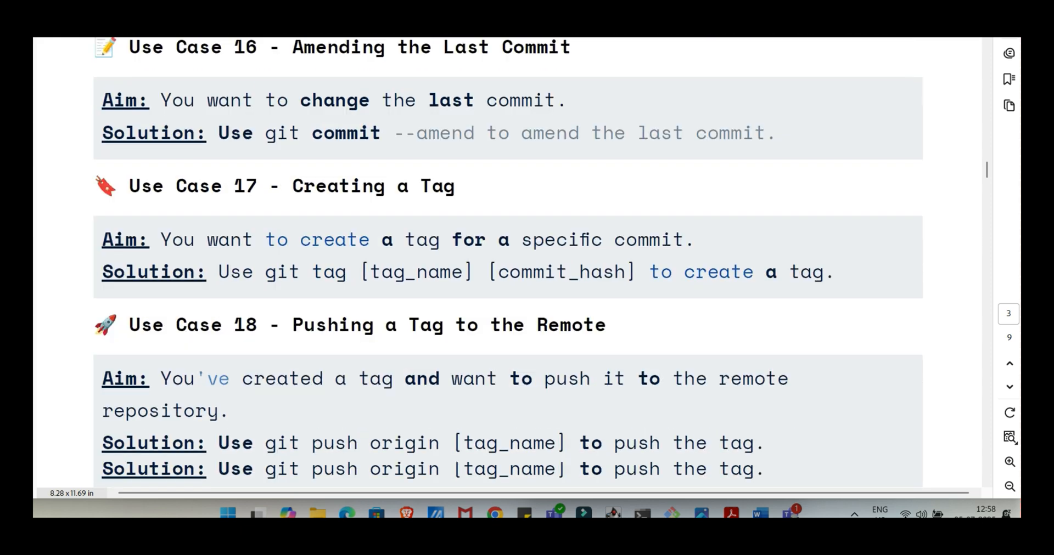
scroll(down, 3)
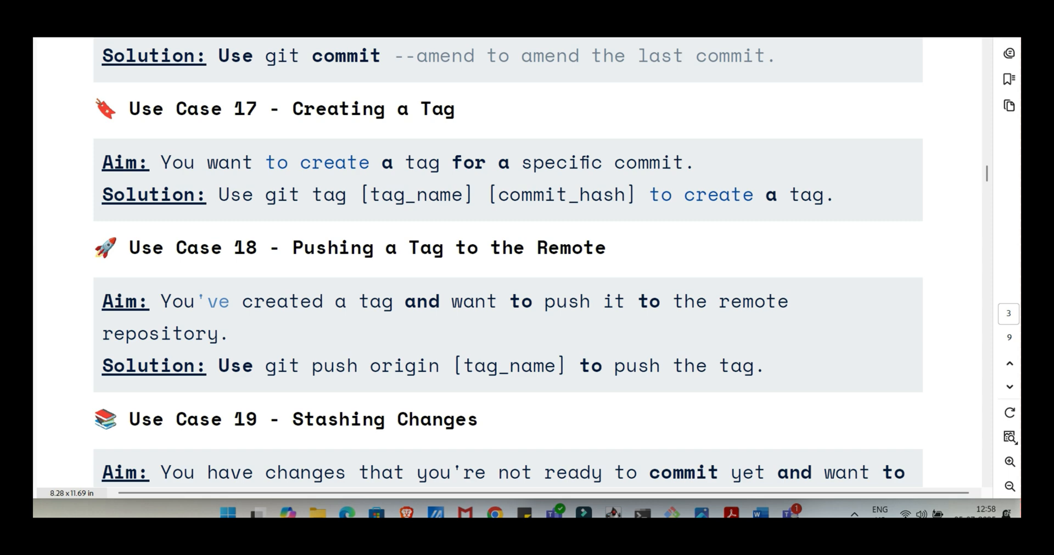
scroll(down, 3)
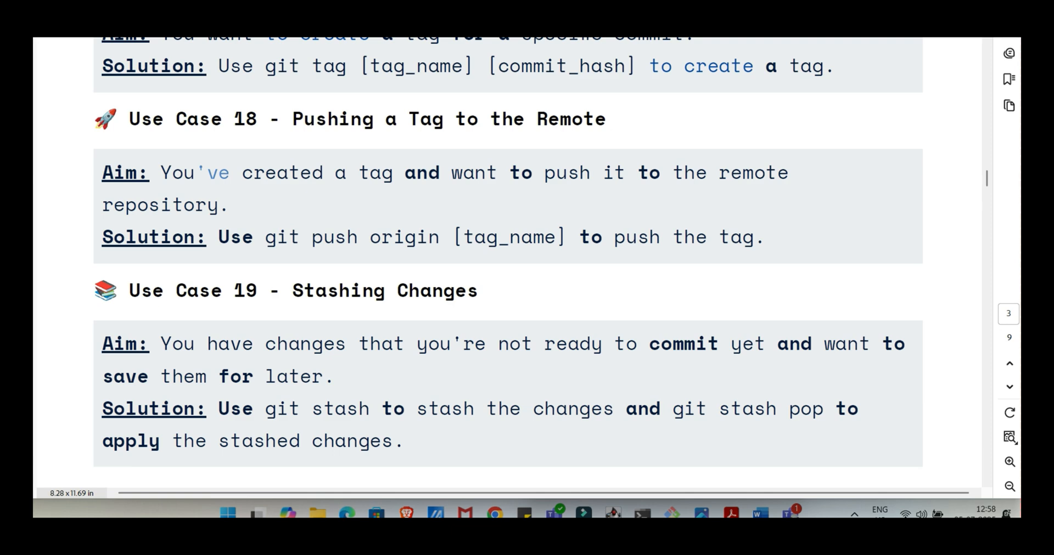
scroll(down, 3)
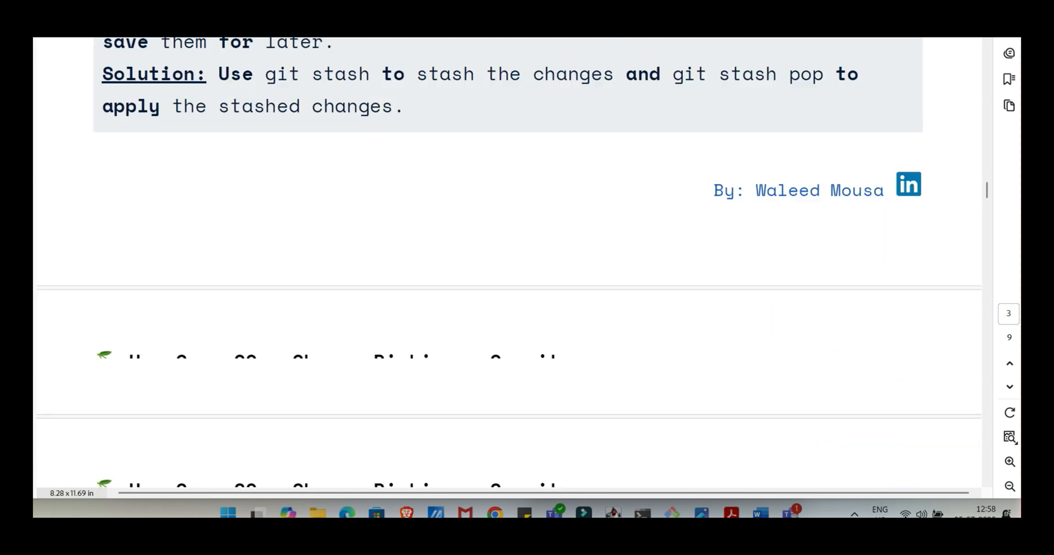
scroll(down, 3)
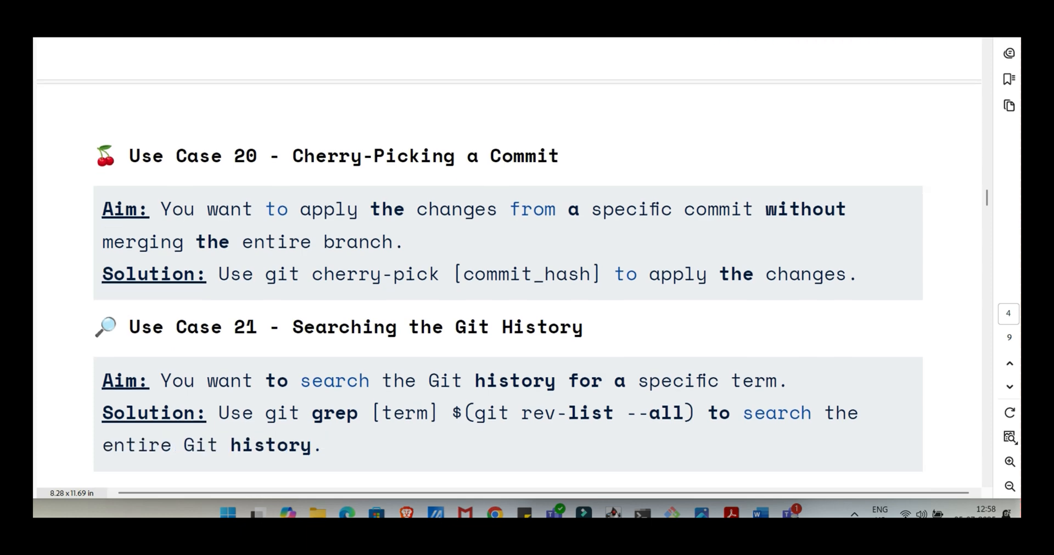
scroll(down, 3)
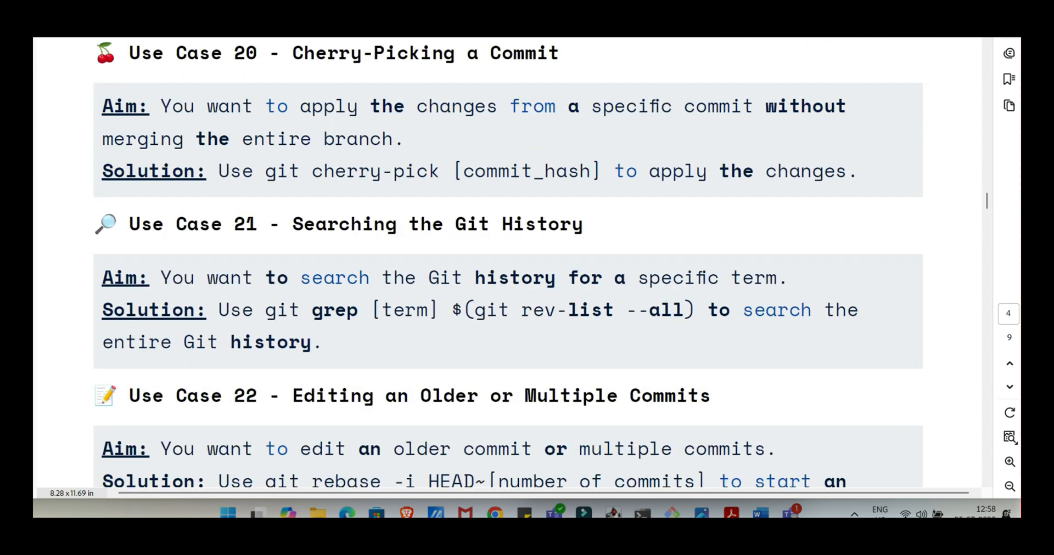
scroll(down, 3)
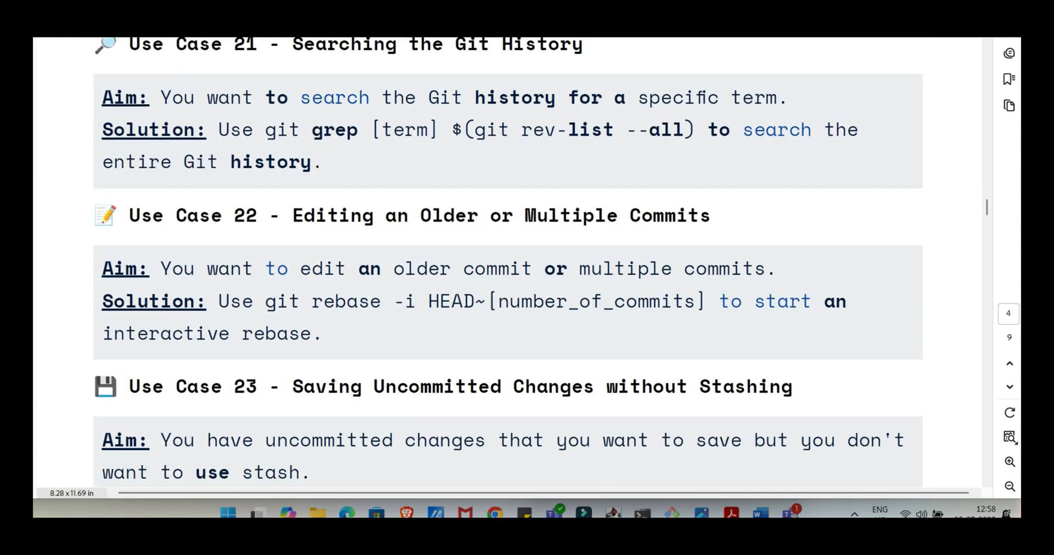
scroll(down, 3)
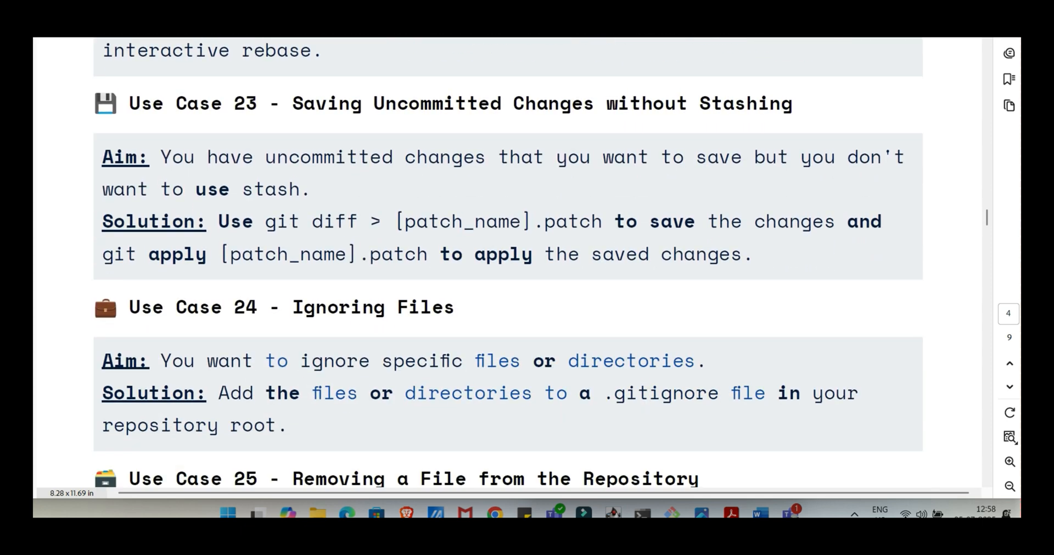
scroll(up, 3)
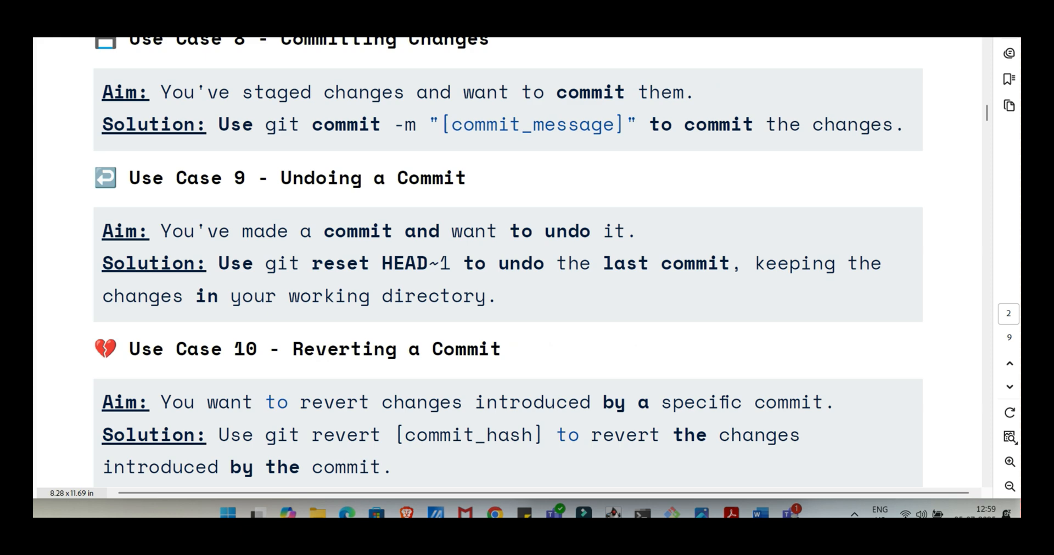
Scroll through pages 2–3, then search for 'author' to reach Use Case 50 on page 9.
scroll(up, 3)
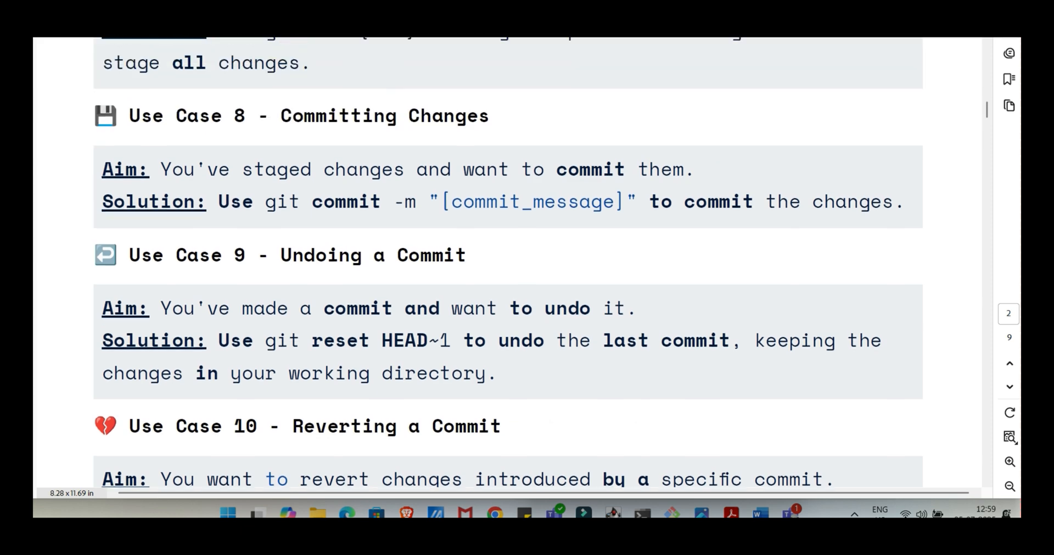
scroll(down, 3)
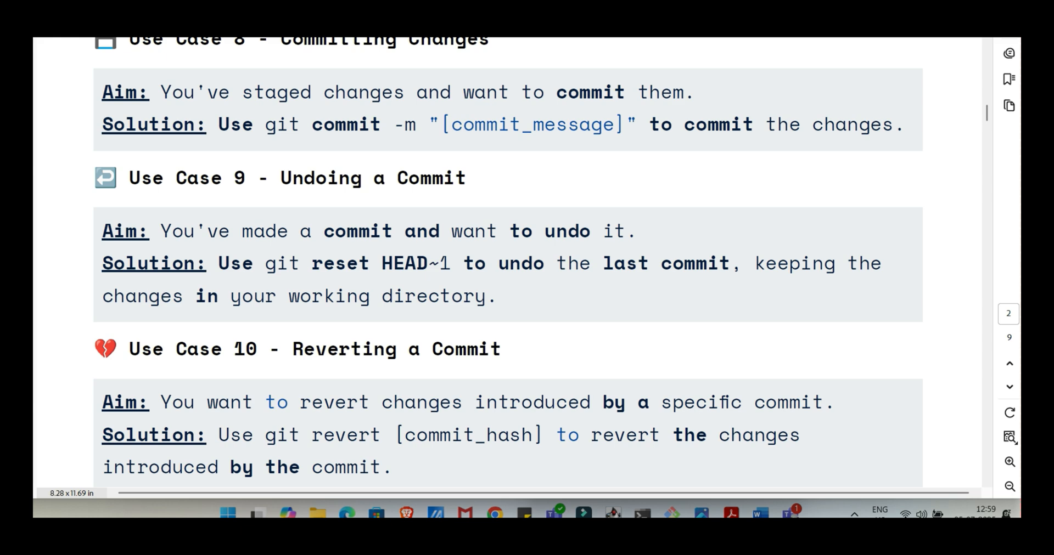
scroll(down, 3)
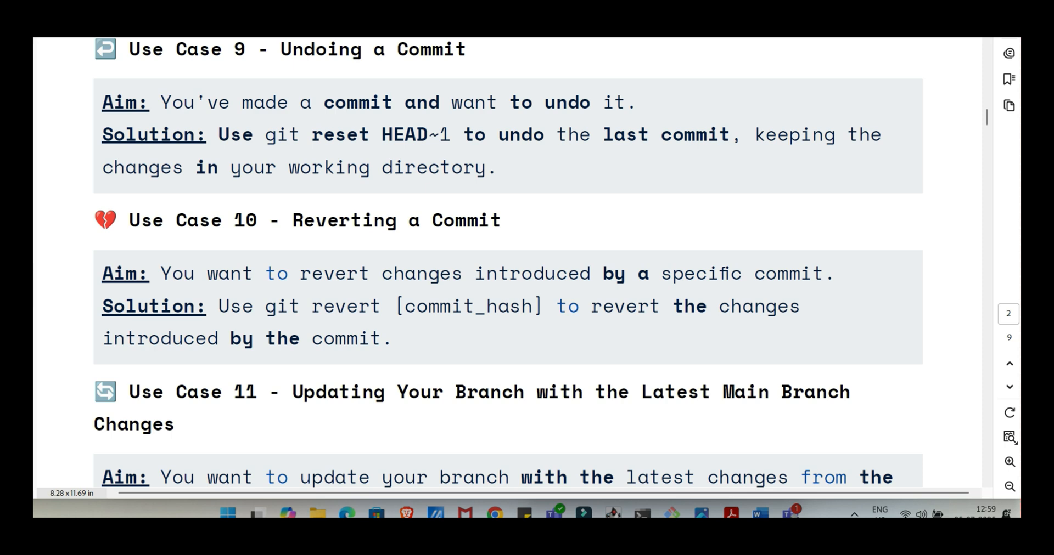
scroll(down, 3)
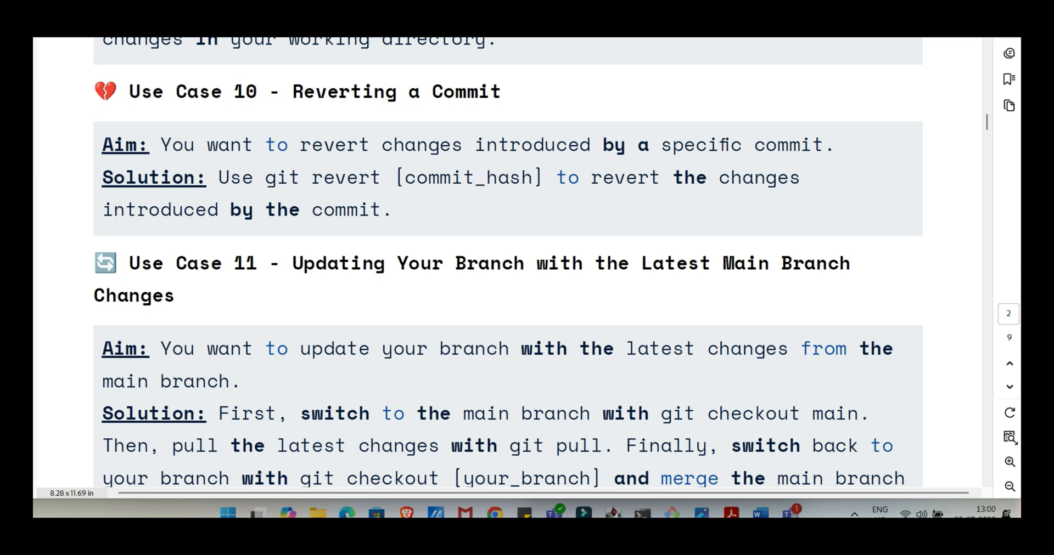
scroll(down, 3)
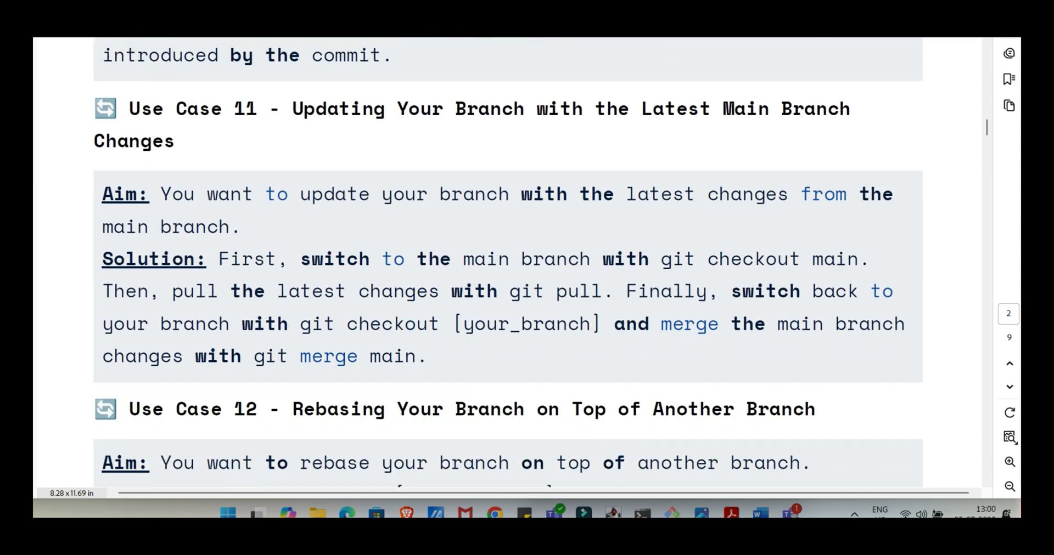
scroll(down, 3)
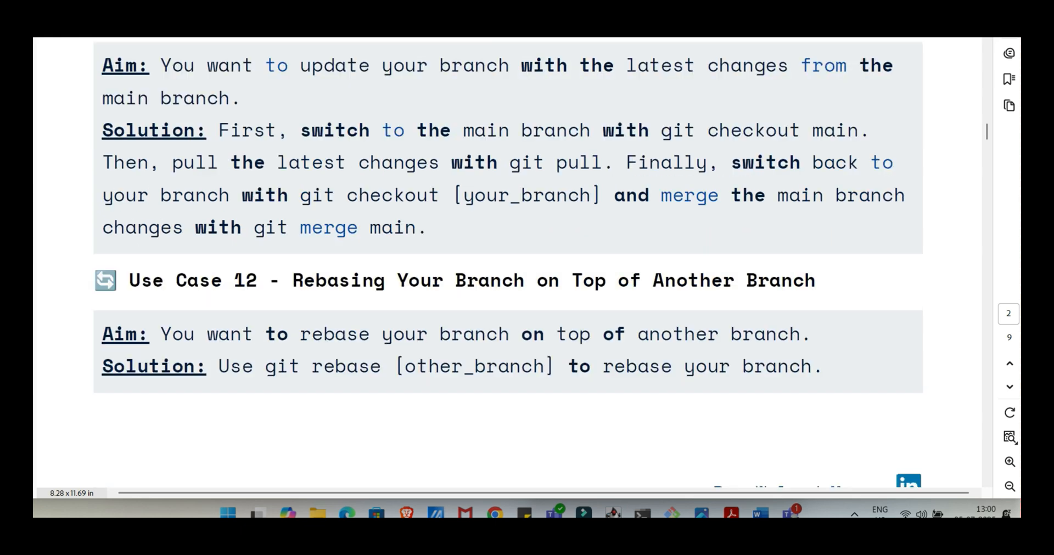
scroll(down, 3)
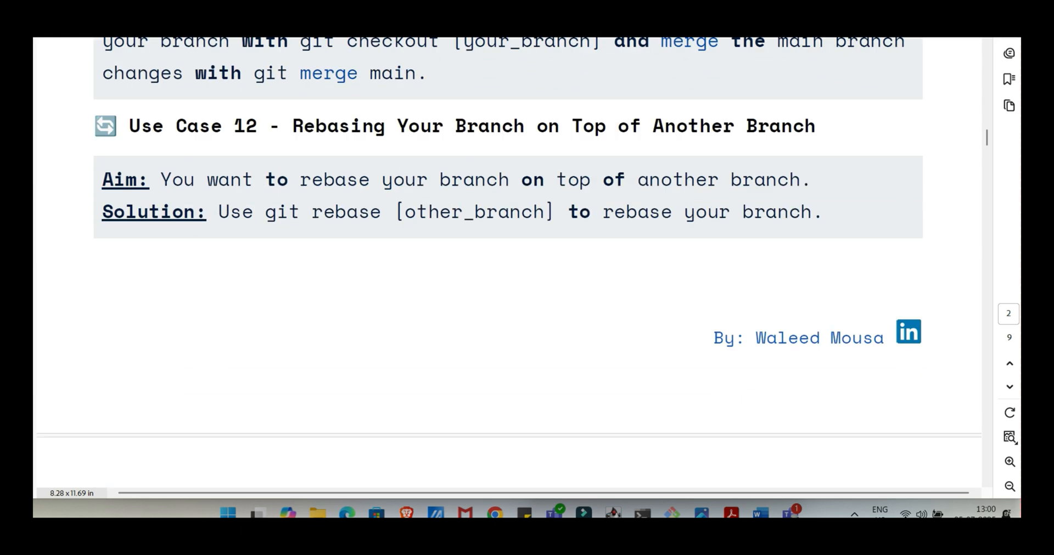
scroll(down, 3)
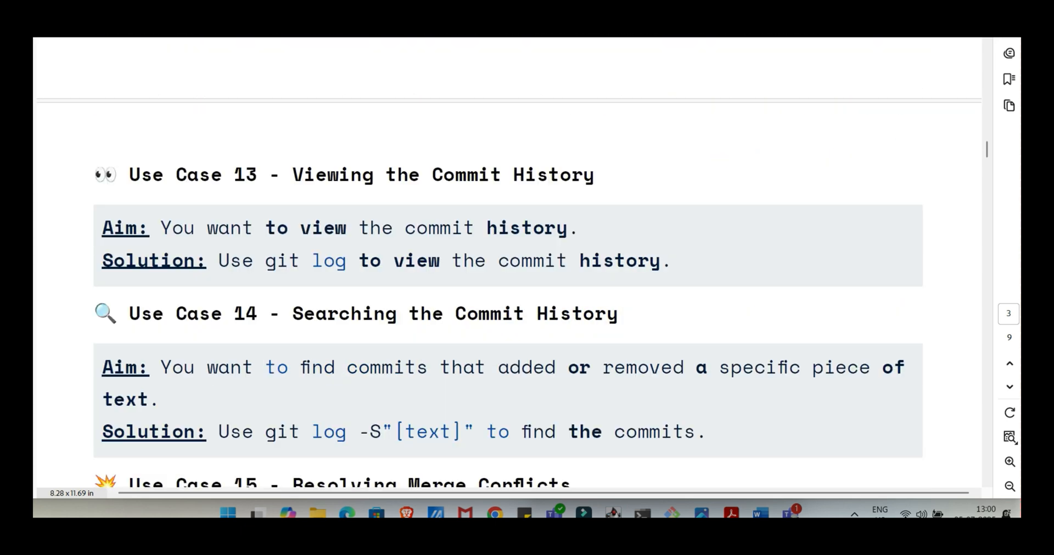
scroll(down, 3)
text(author)
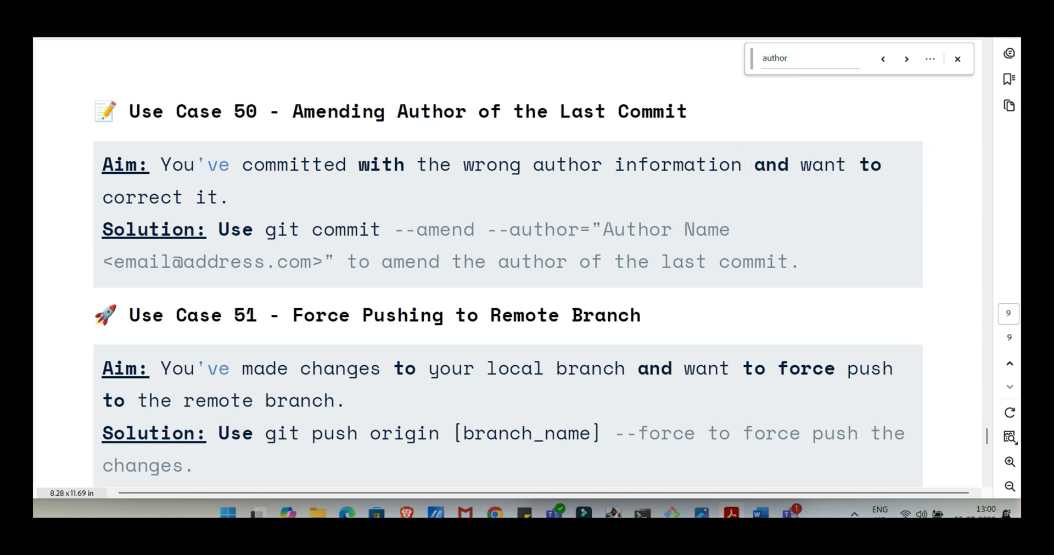
Scroll slightly and replace the Find term with 'merge'.
scroll(down, 3)
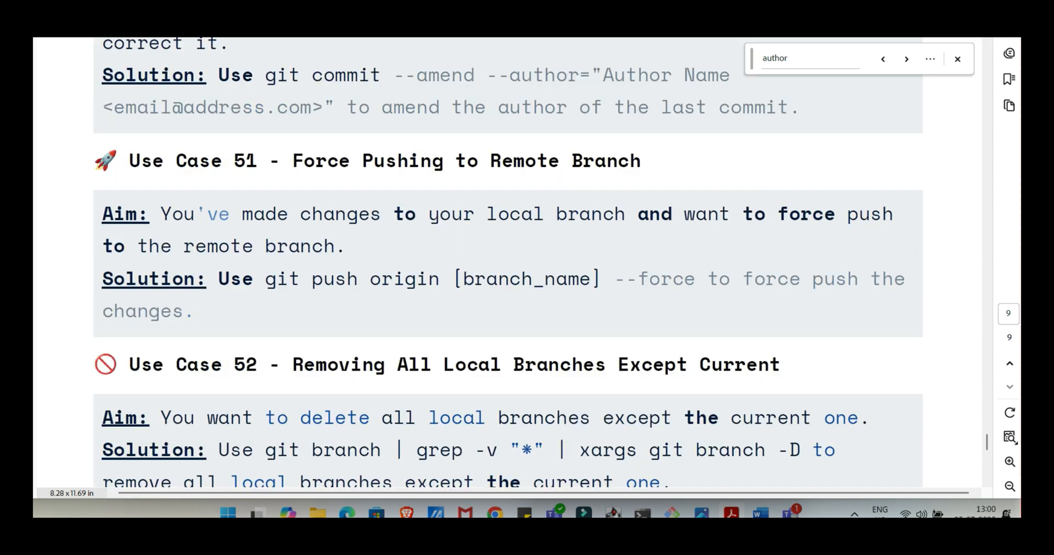
scroll(down, 3)
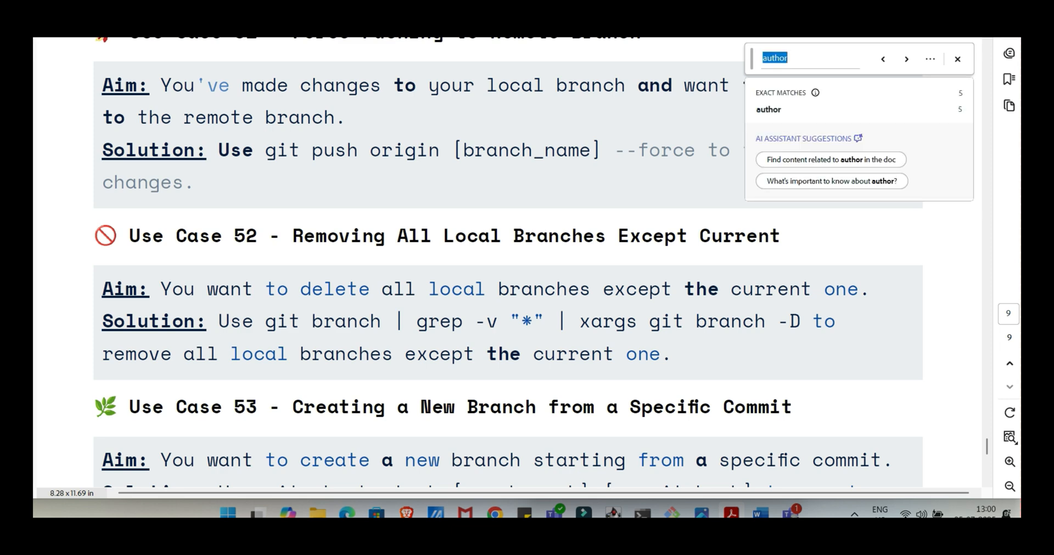
text(merge)
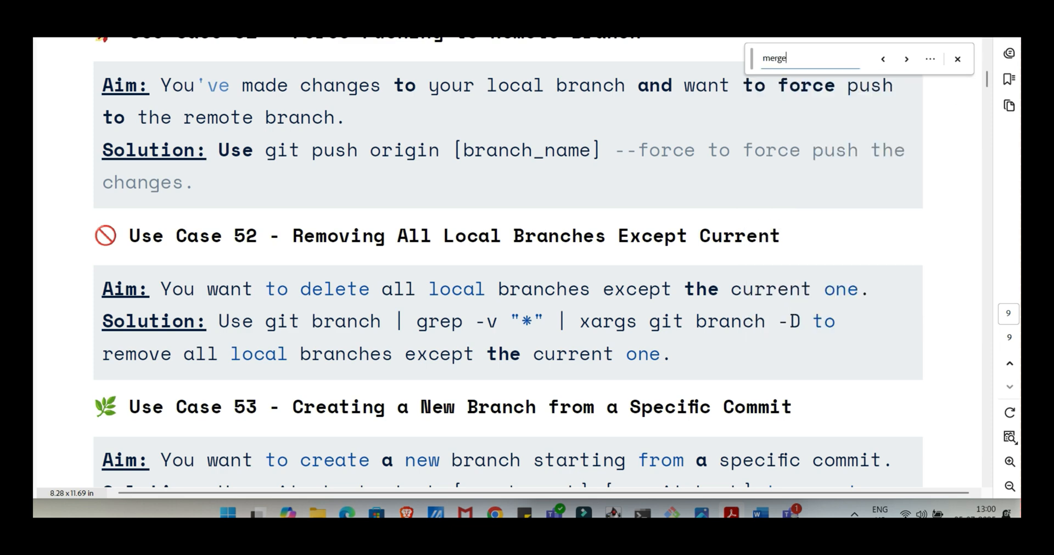
Step through 'merge' matches until 'mergetool' in Use Case 15 on page 3 is highlighted.
click(906, 59)
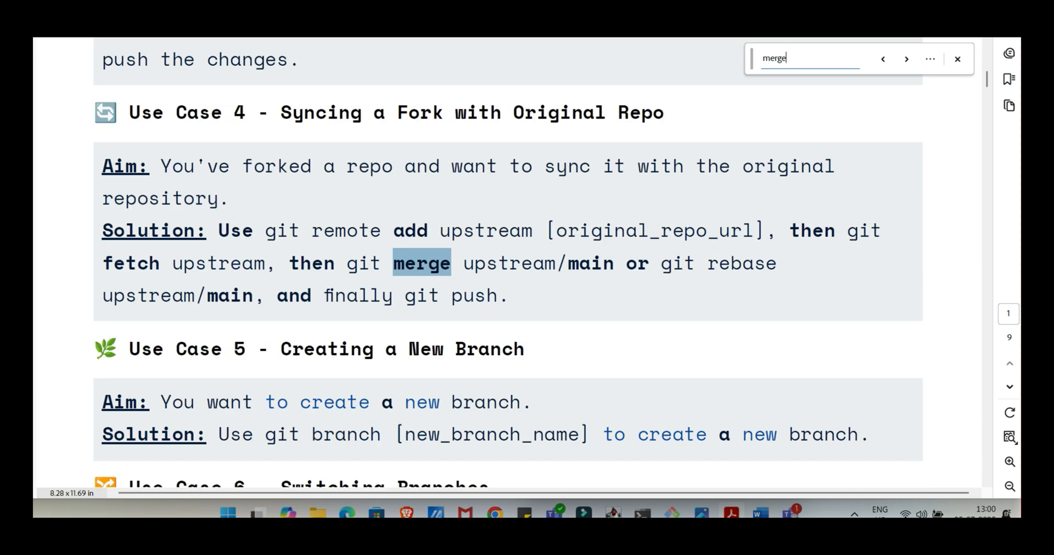
click(906, 59)
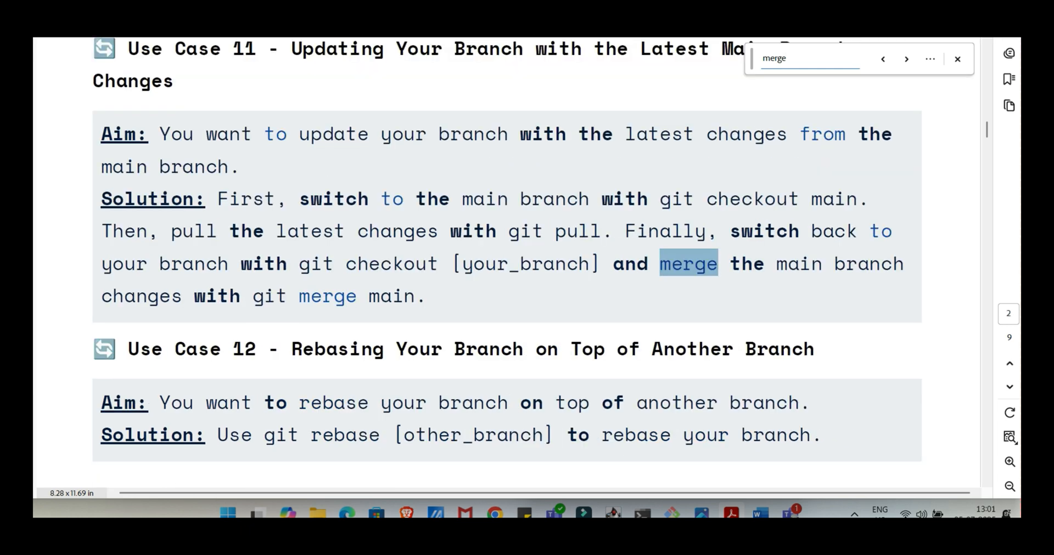
click(906, 59)
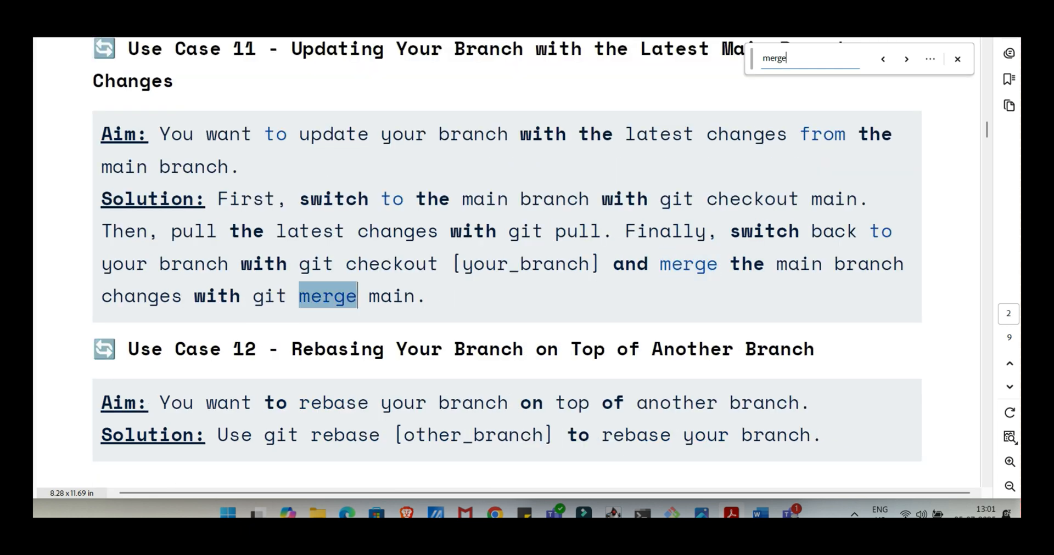
click(906, 59)
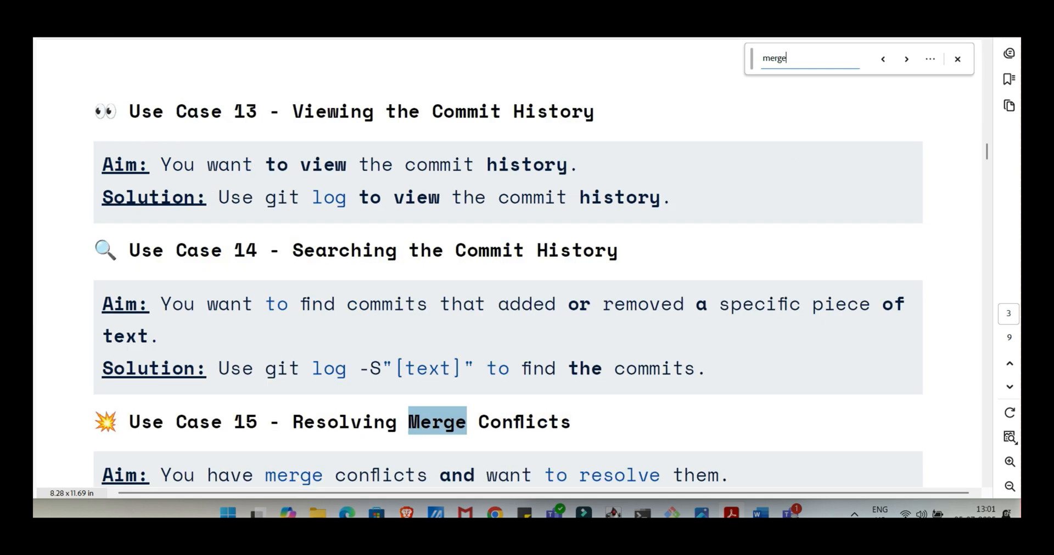
click(906, 59)
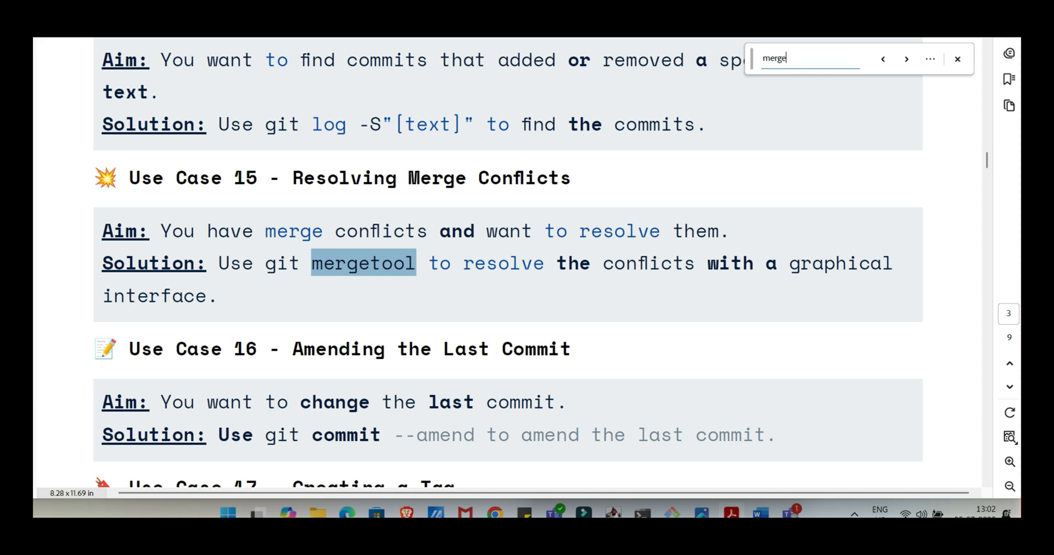
Replace the search term 'merge' with 'cherr' to find Cherry-Picking in Use Case 20 on page 4.
scroll(down, 3)
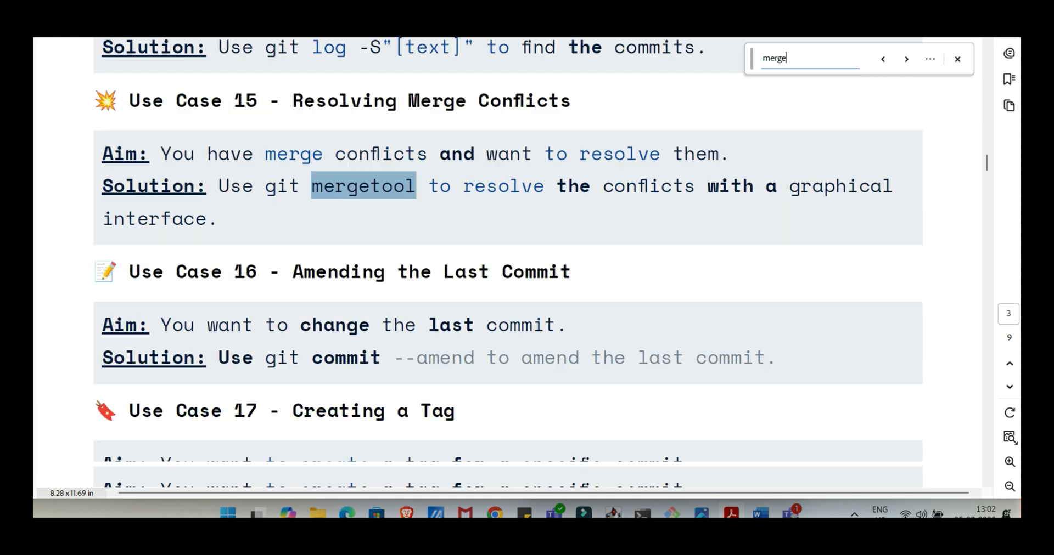
scroll(down, 3)
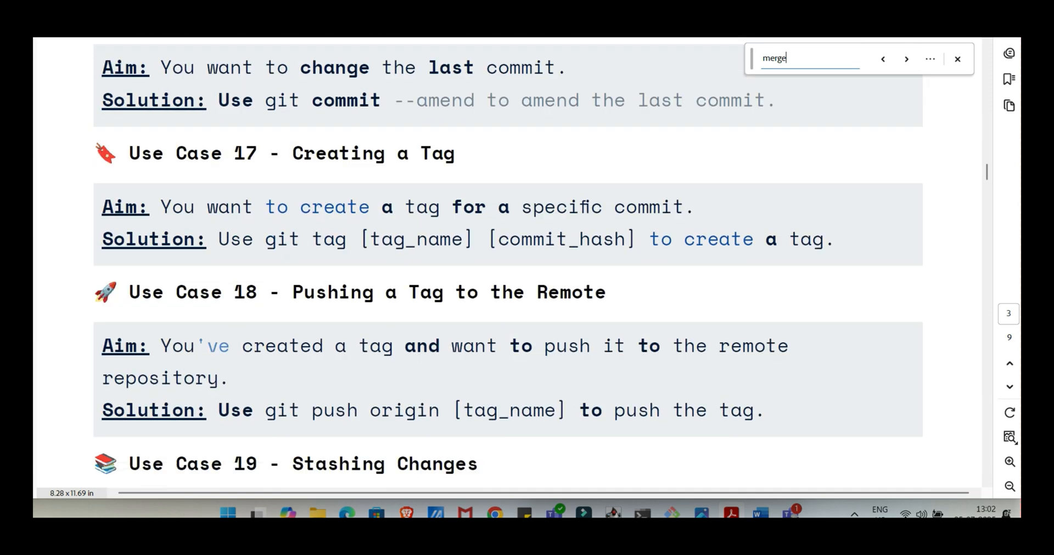
triple_click(806, 58)
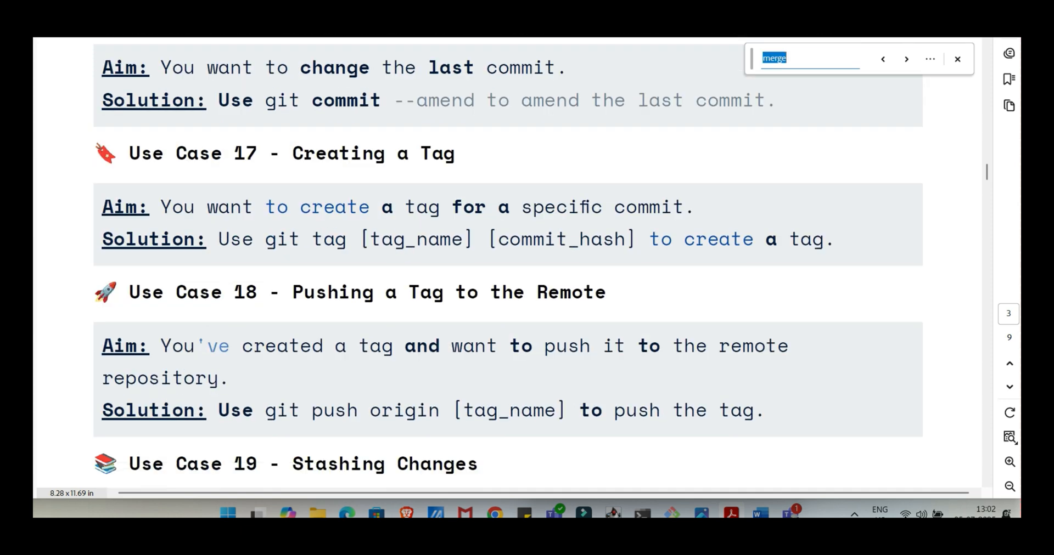
text(cherr)
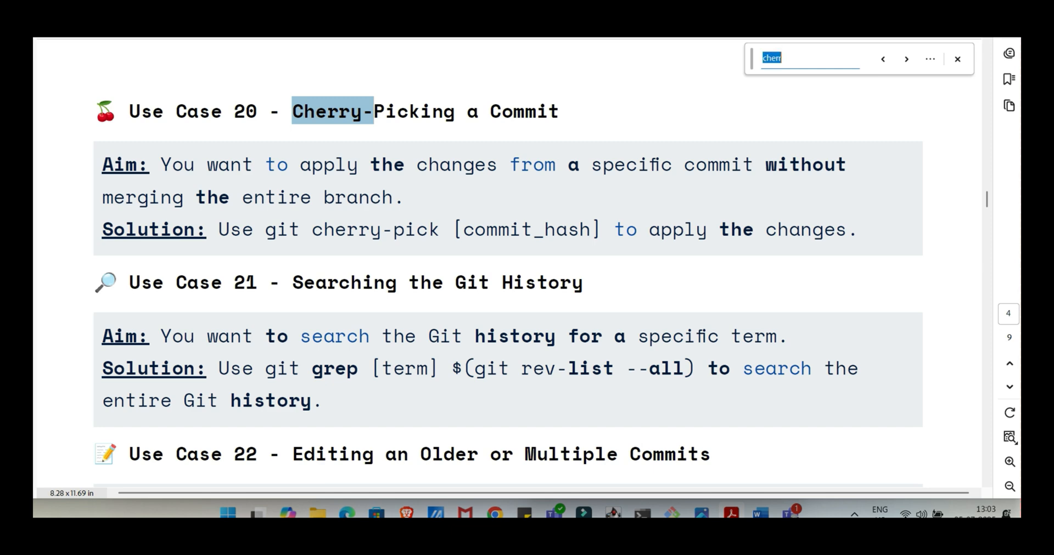
Search the PDF for 'rebase' to jump to Use Case 22 on page 4.
text(rebase)
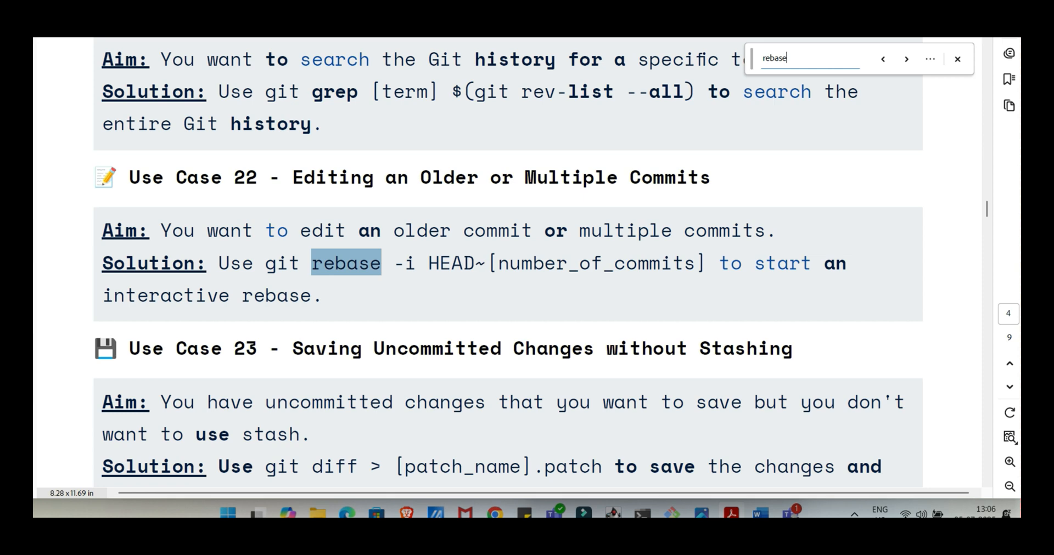
Scroll past Use Cases 23–25 to the top of page 5.
scroll(down, 3)
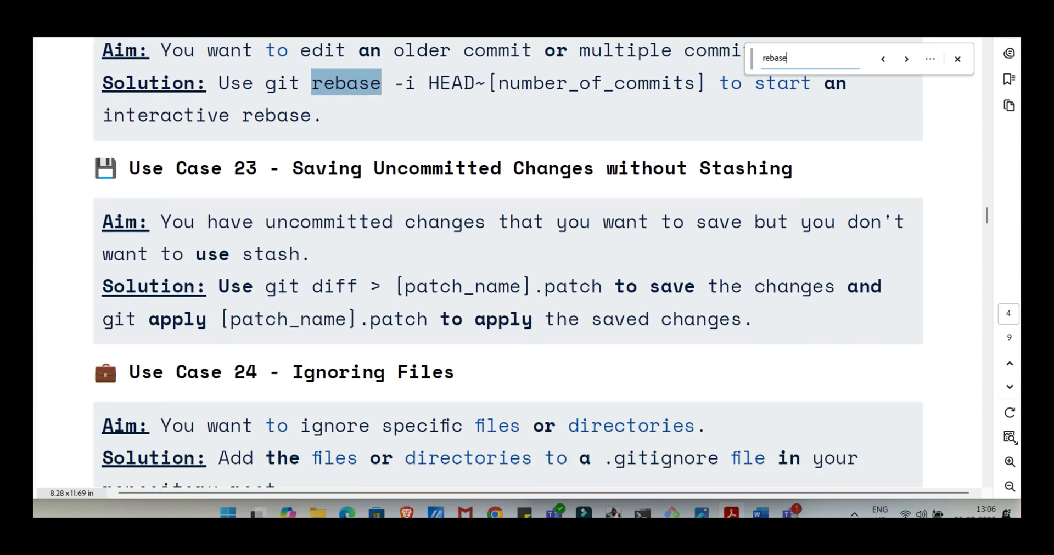
scroll(down, 3)
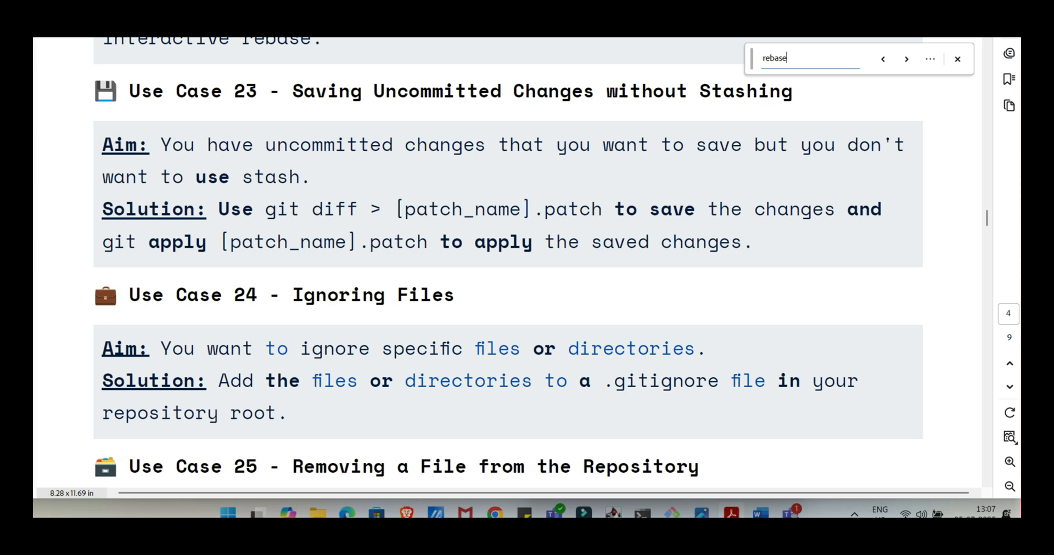
scroll(down, 3)
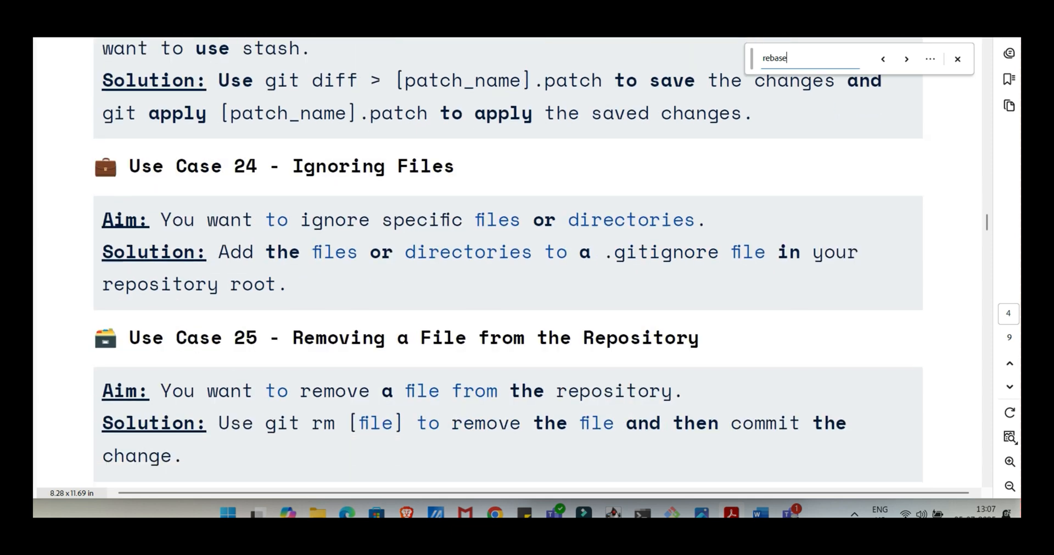
scroll(down, 3)
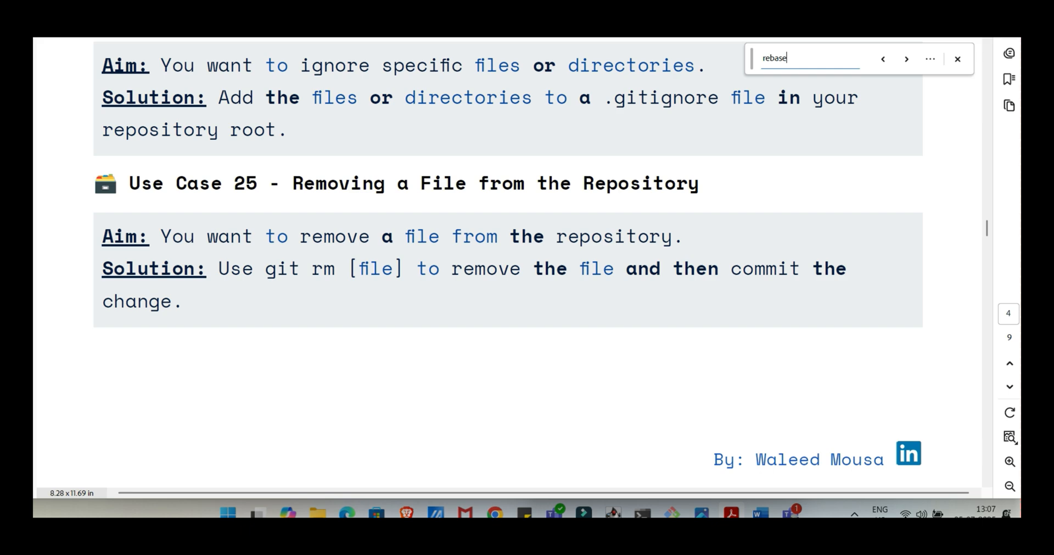
scroll(down, 3)
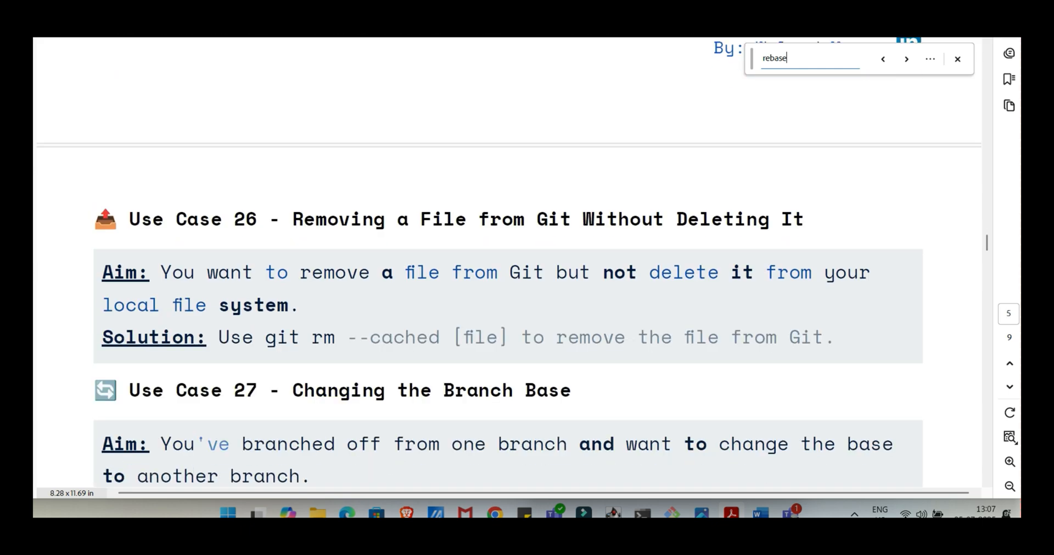
Scroll to Use Case 27's git rebase --onto solution and Use Case 28.
scroll(down, 3)
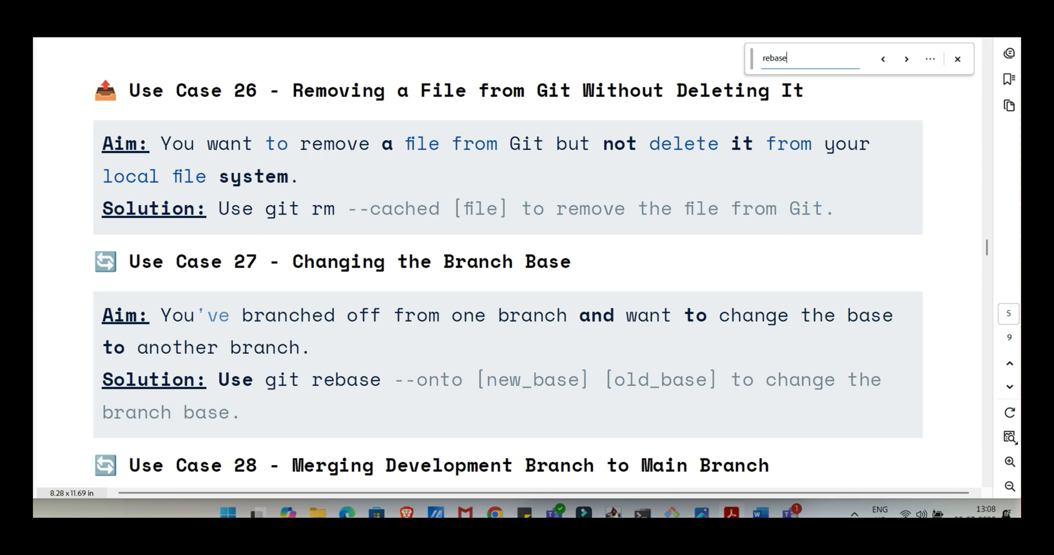
scroll(down, 3)
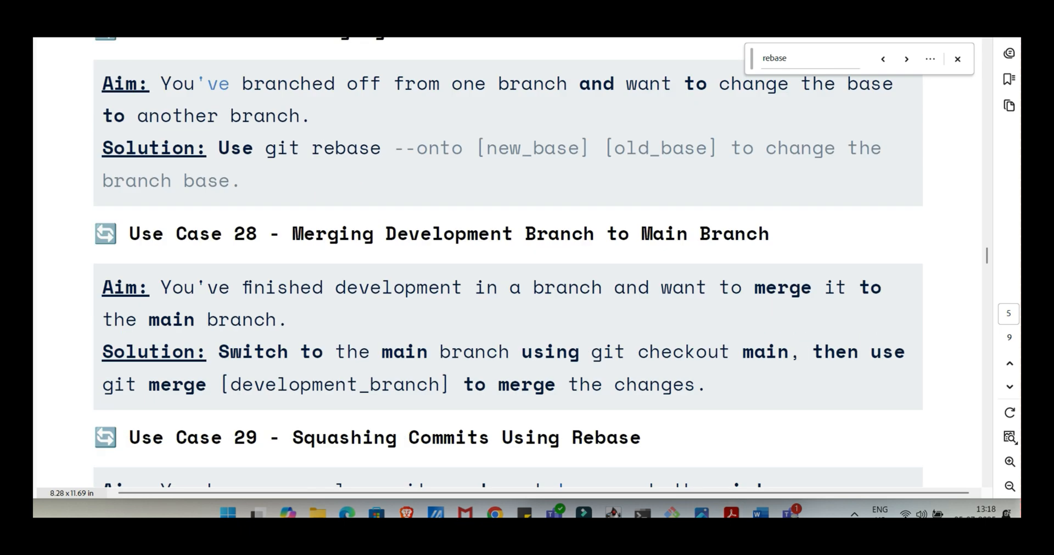
Scroll through pages 5–9 to Use Case 54 and the author credit.
scroll(down, 3)
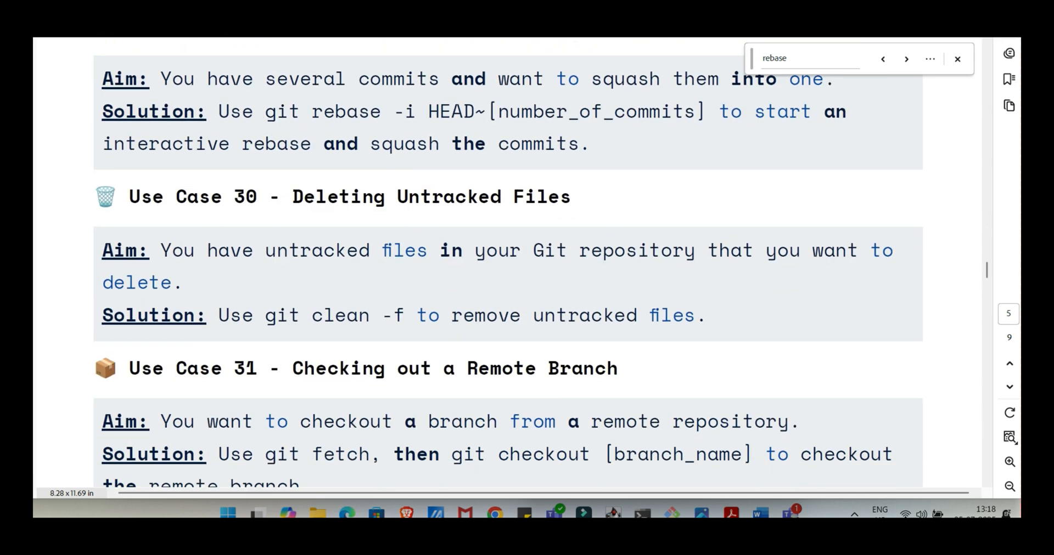
scroll(down, 3)
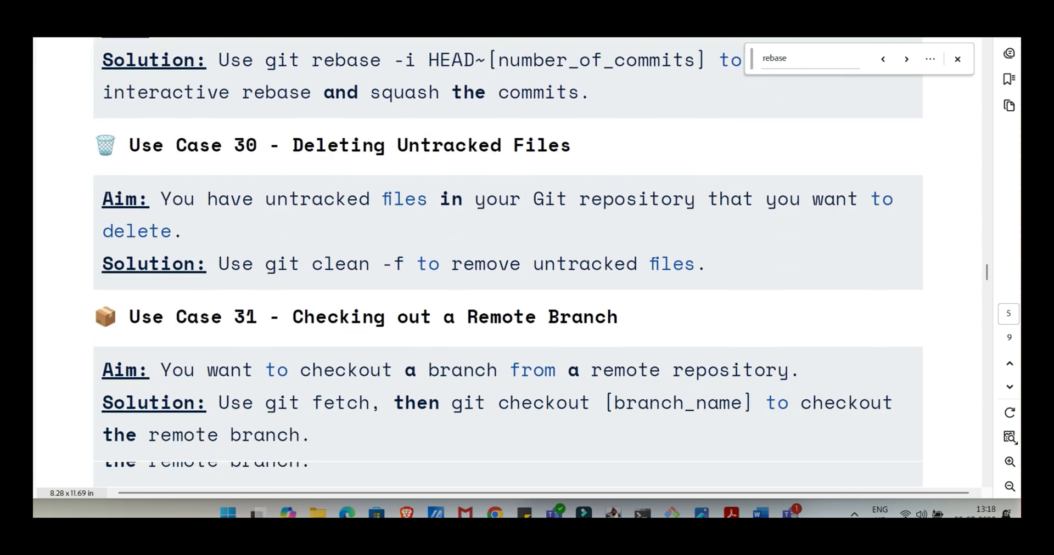
scroll(down, 3)
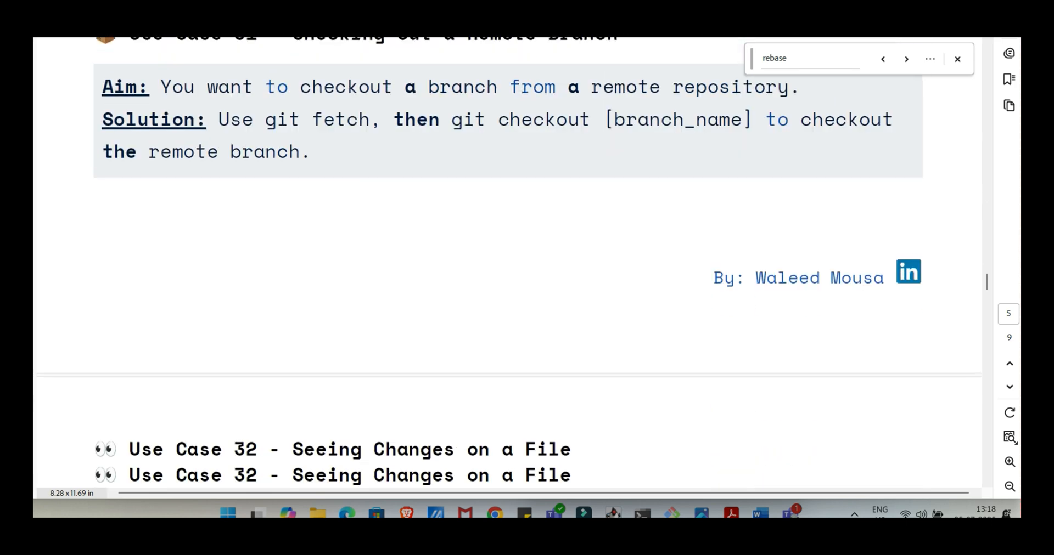
scroll(down, 3)
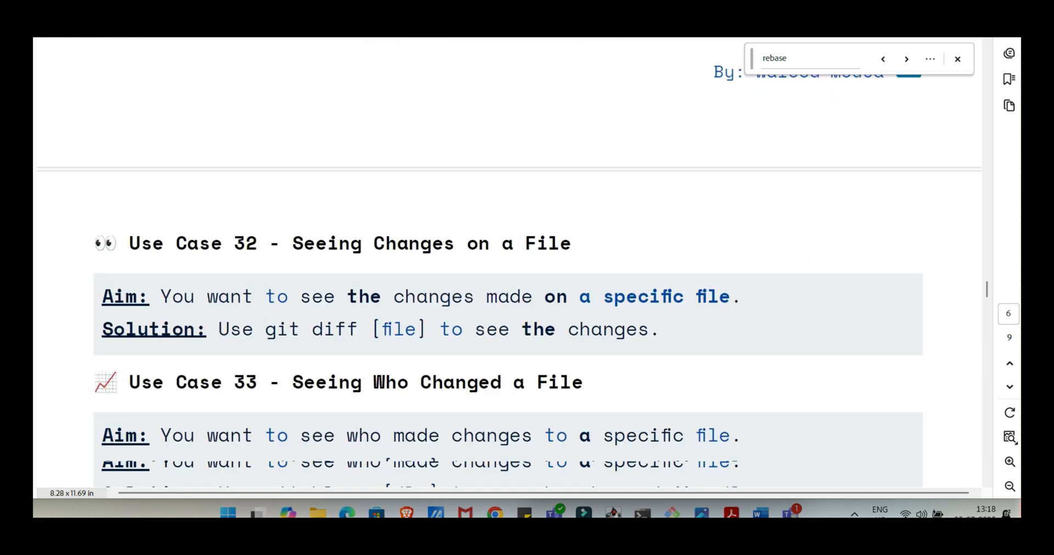
scroll(down, 3)
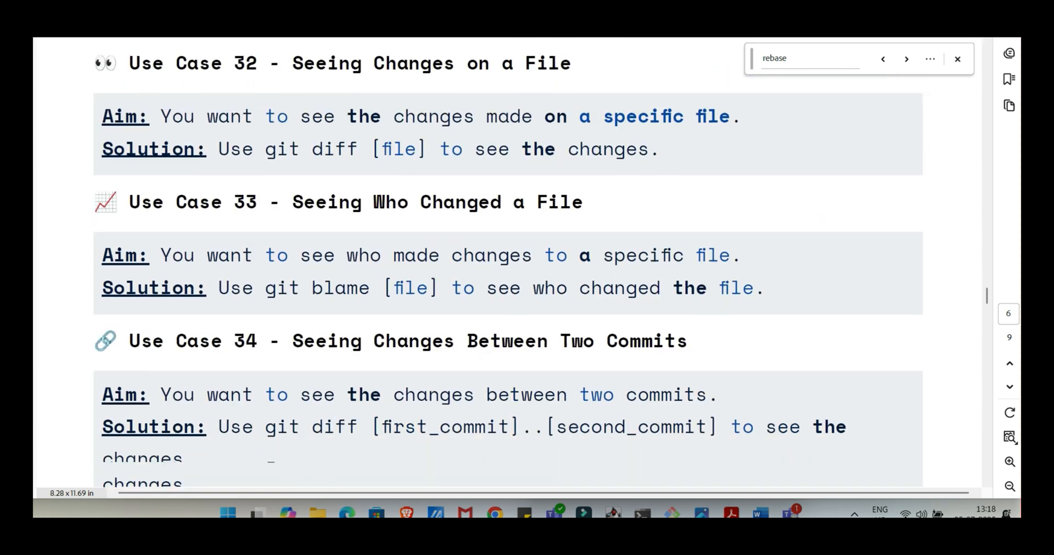
scroll(down, 3)
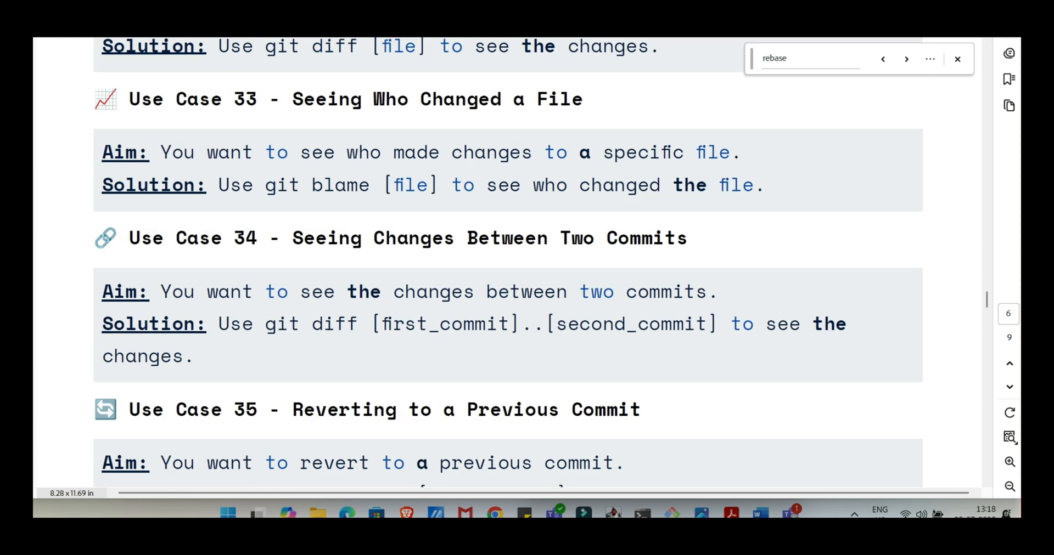
scroll(down, 3)
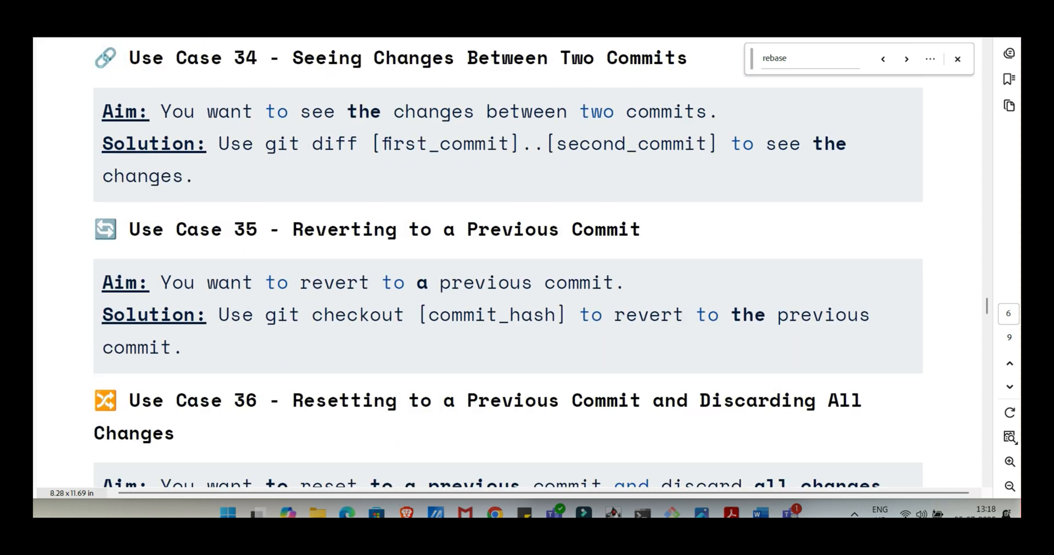
scroll(down, 3)
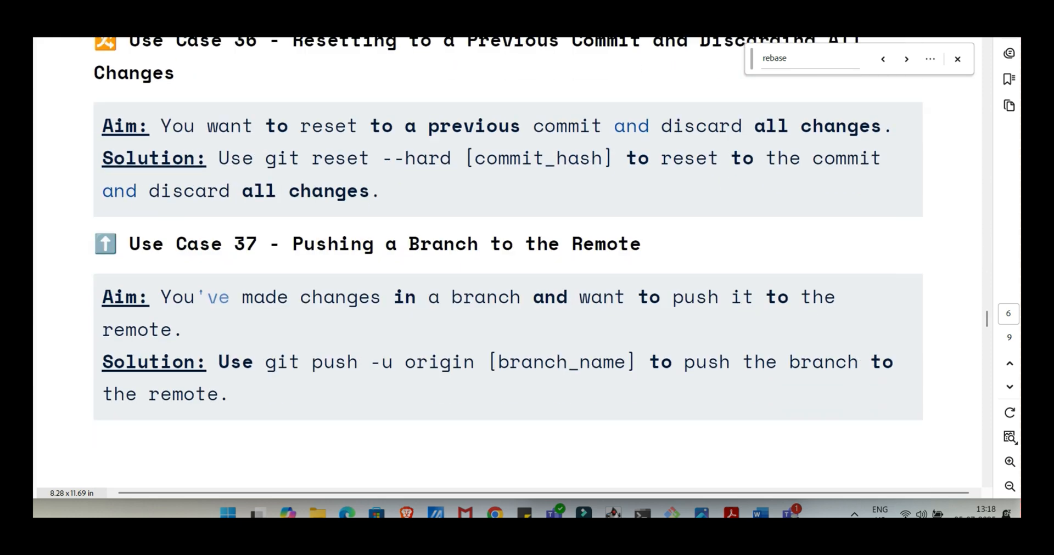
scroll(down, 3)
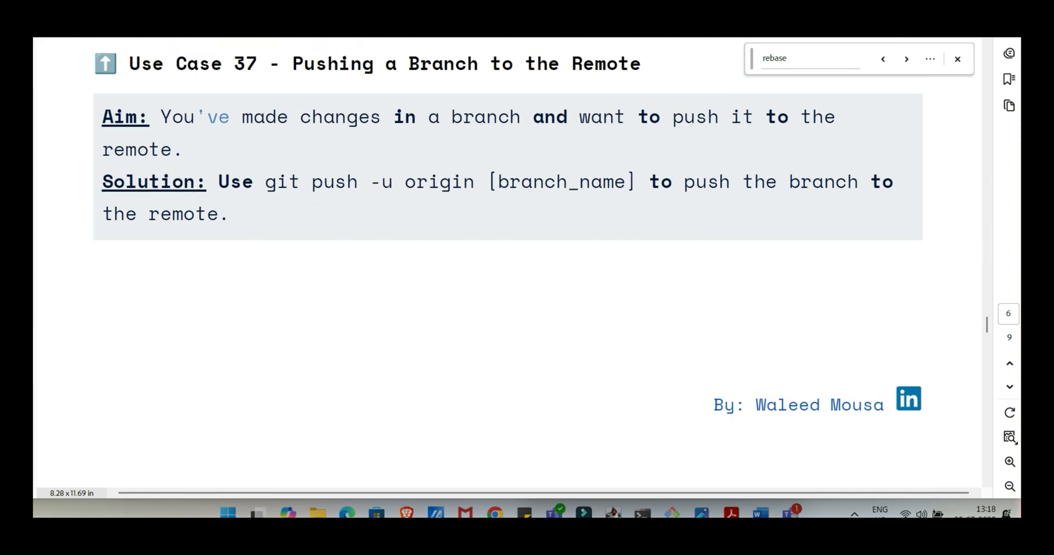
scroll(down, 3)
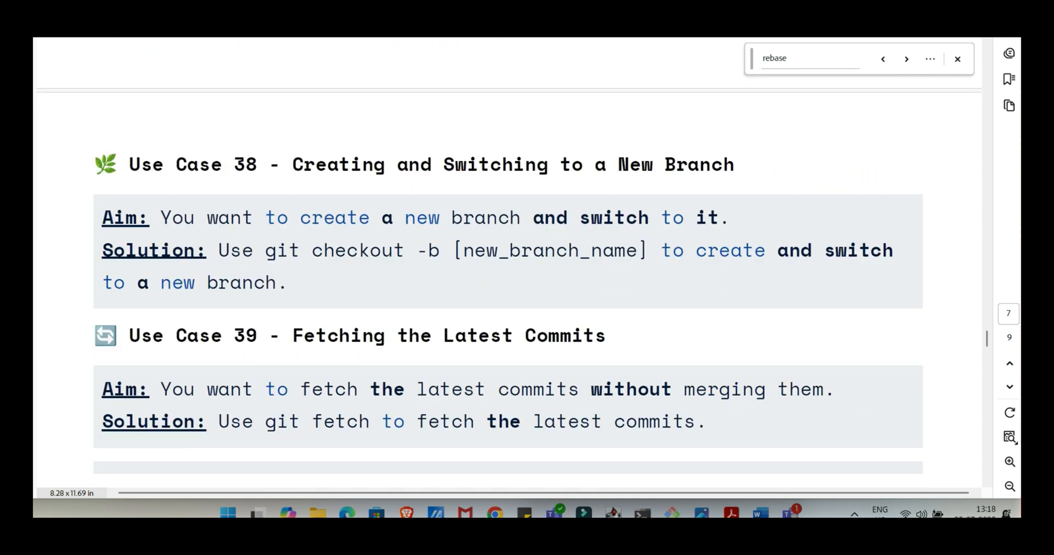
scroll(down, 3)
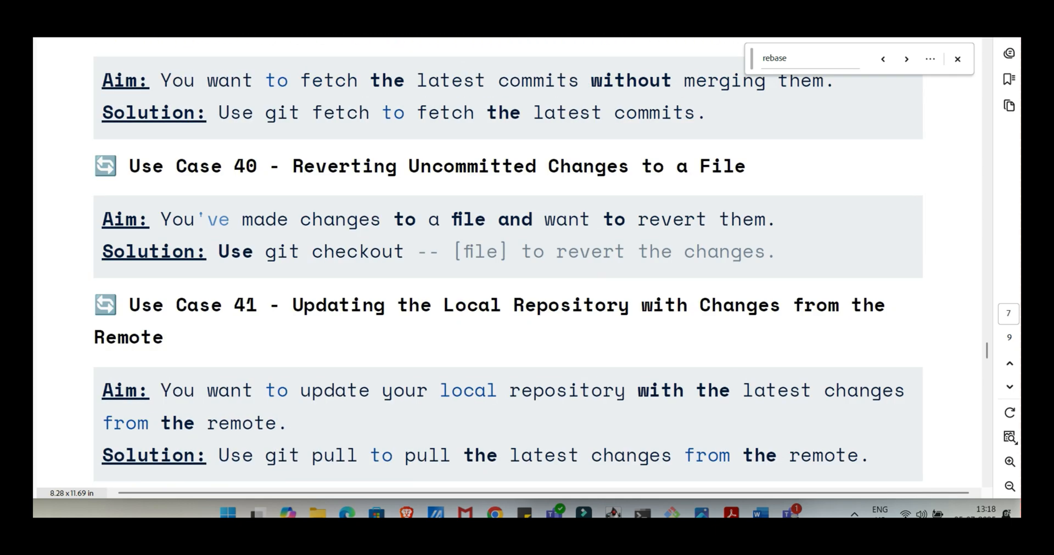
scroll(down, 3)
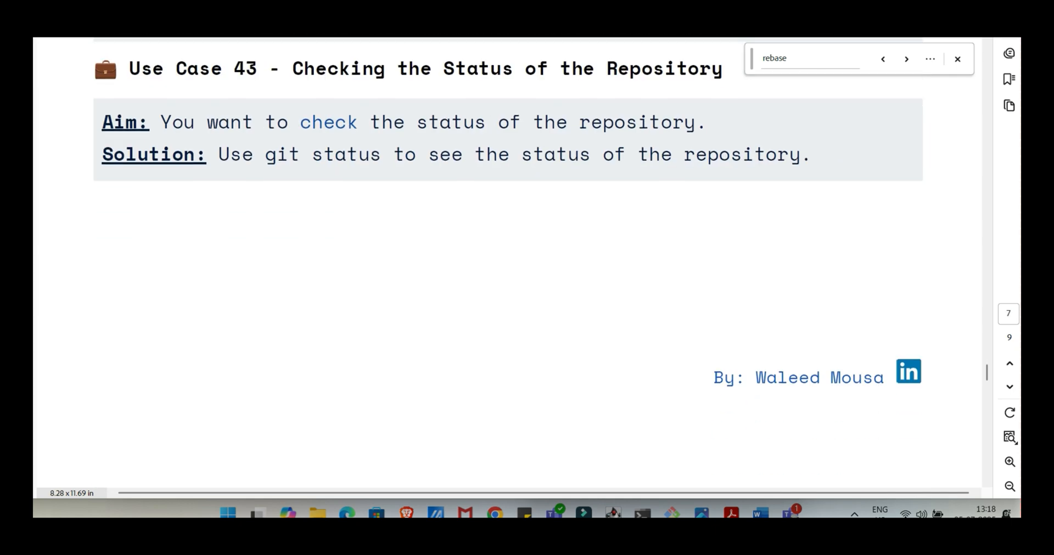
scroll(down, 3)
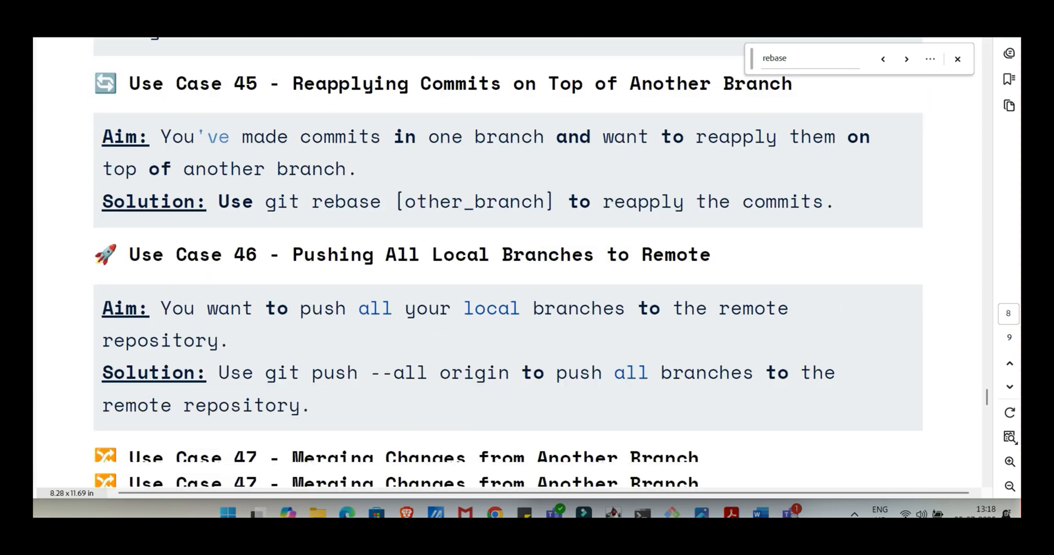
scroll(down, 3)
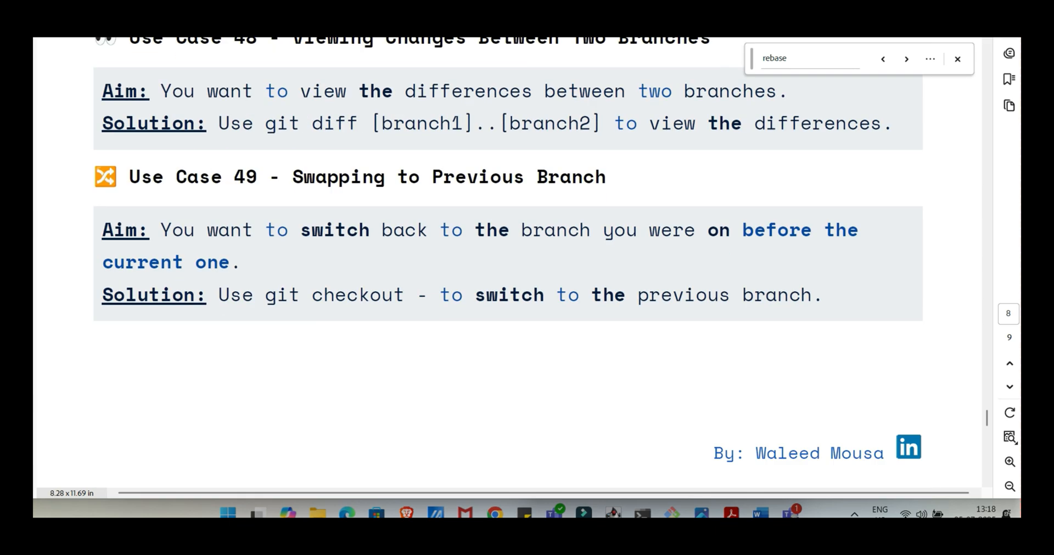
scroll(down, 3)
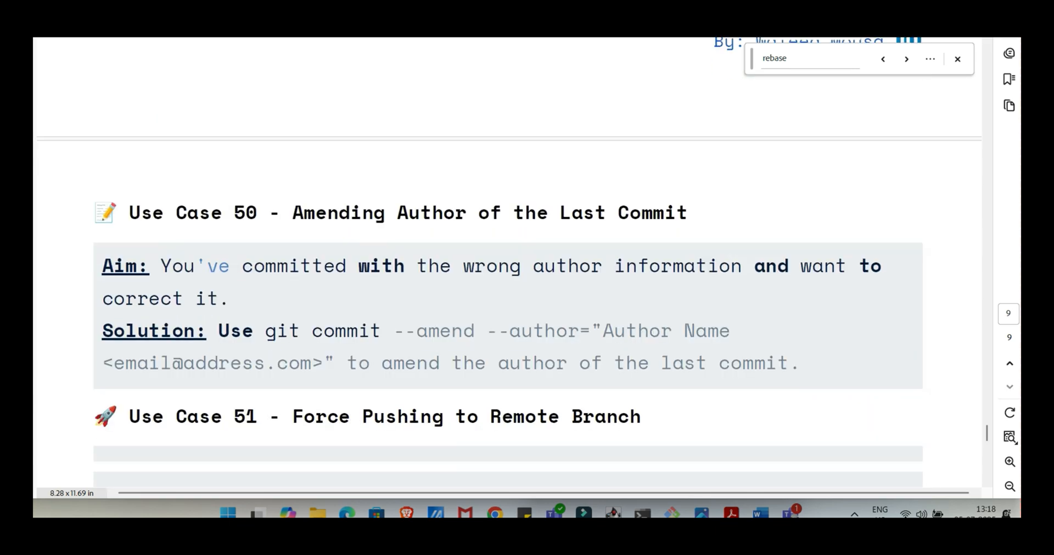
scroll(down, 3)
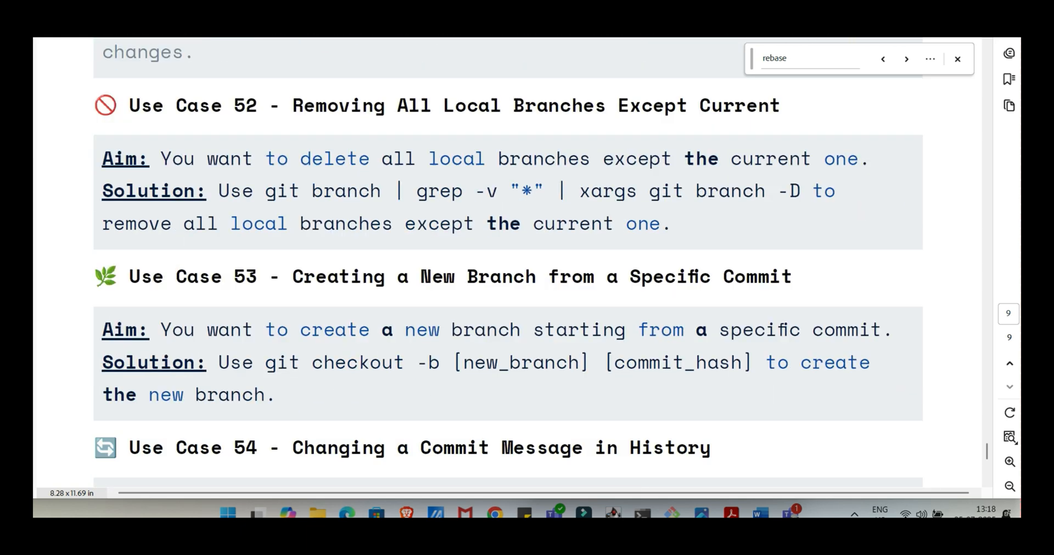
scroll(down, 3)
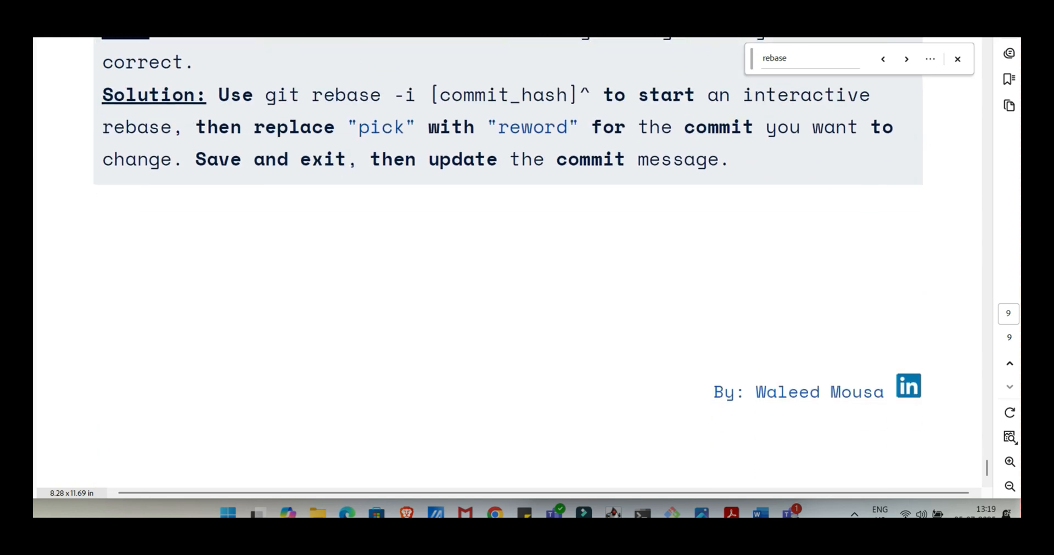